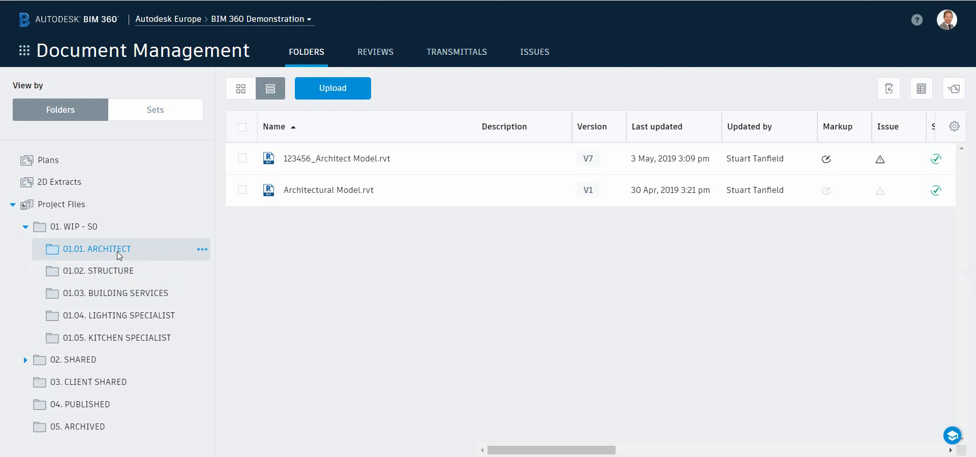
Open the settings of the 01.01. ARCHITECT folder to reach its permissions
left_click(202, 250)
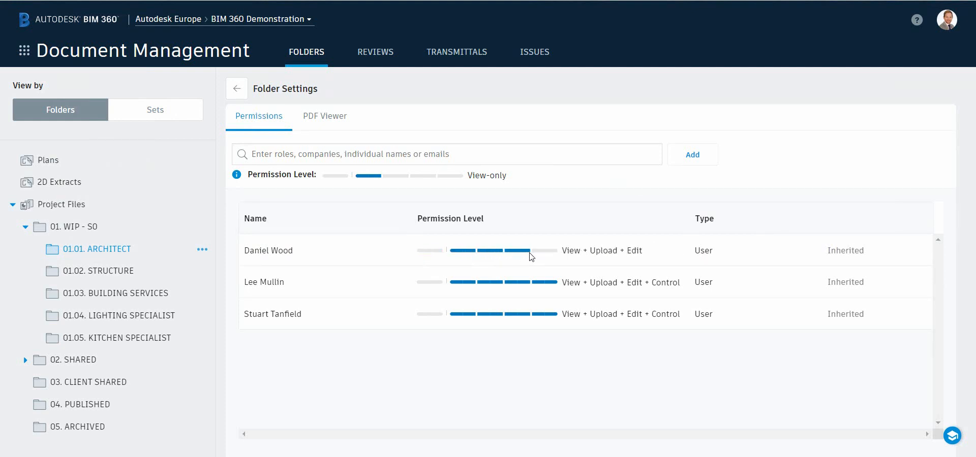
mouse_move(533, 254)
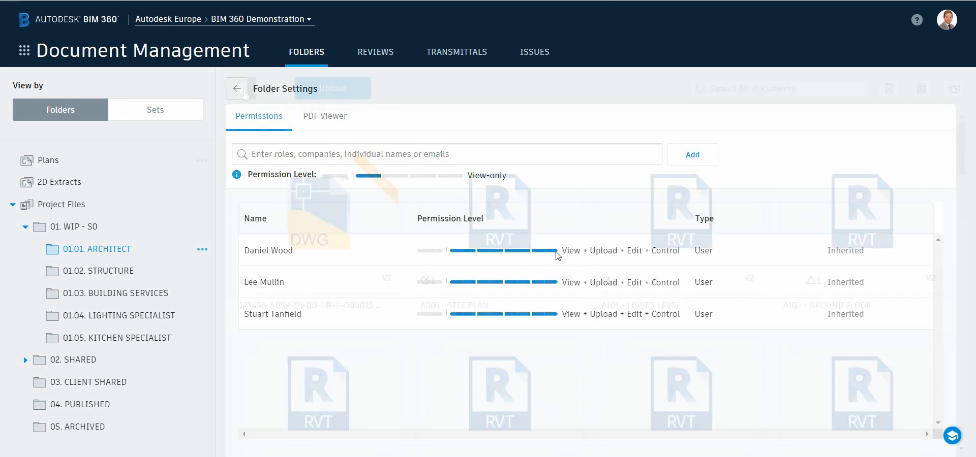
Browse the Plans sheet thumbnails, then return to the 01.01. ARCHITECT file list and view its columns
left_click(237, 88)
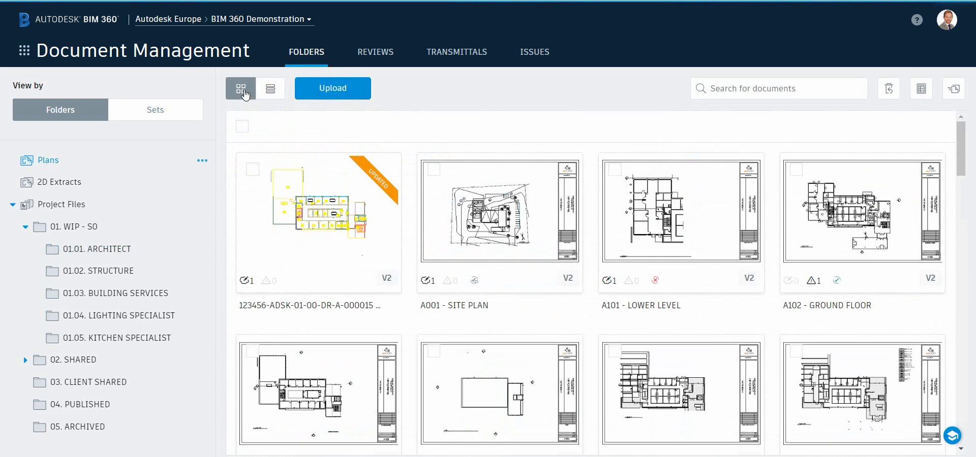
mouse_move(688, 276)
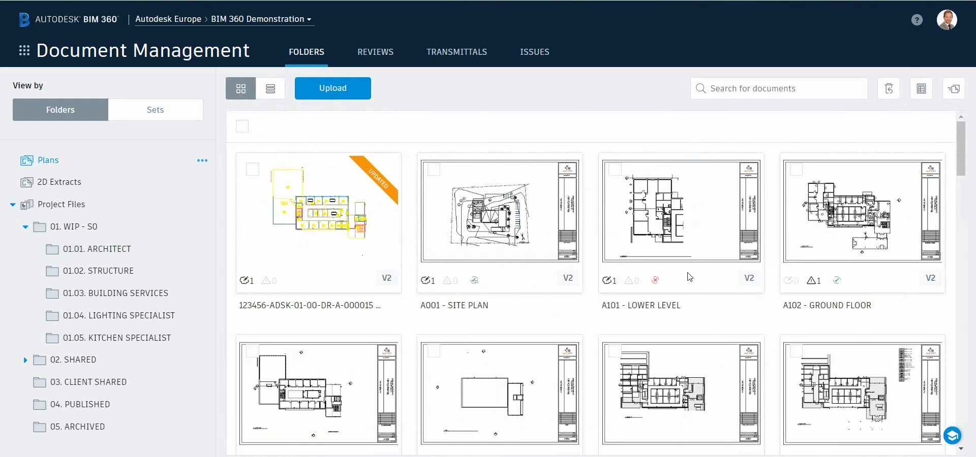
mouse_move(759, 303)
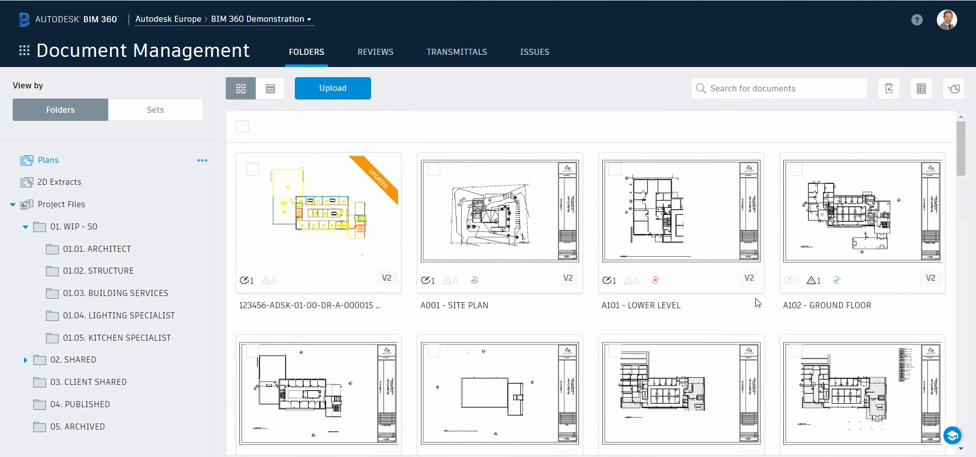
scroll("down", 3)
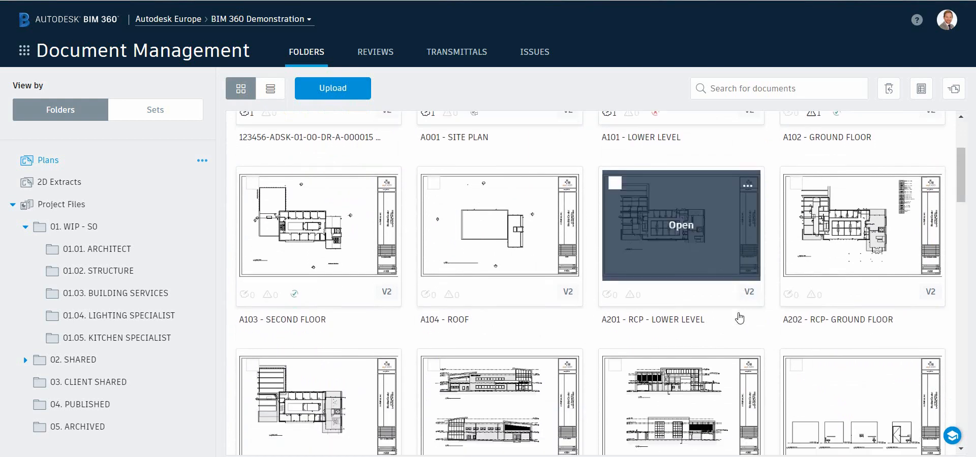
scroll("down", 3)
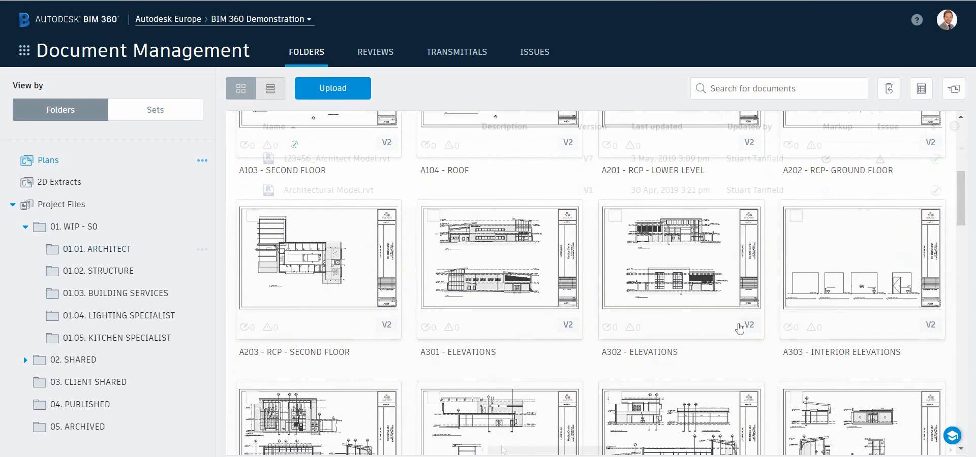
left_click(270, 88)
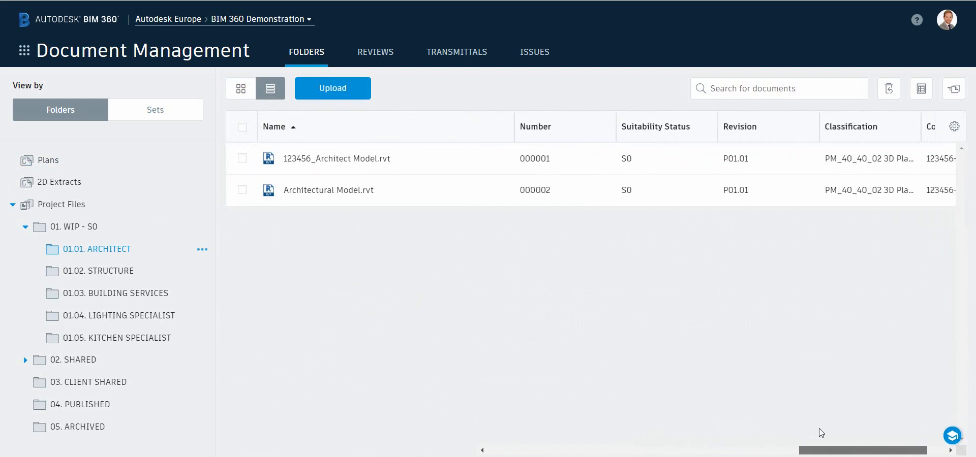
scroll("right", 3)
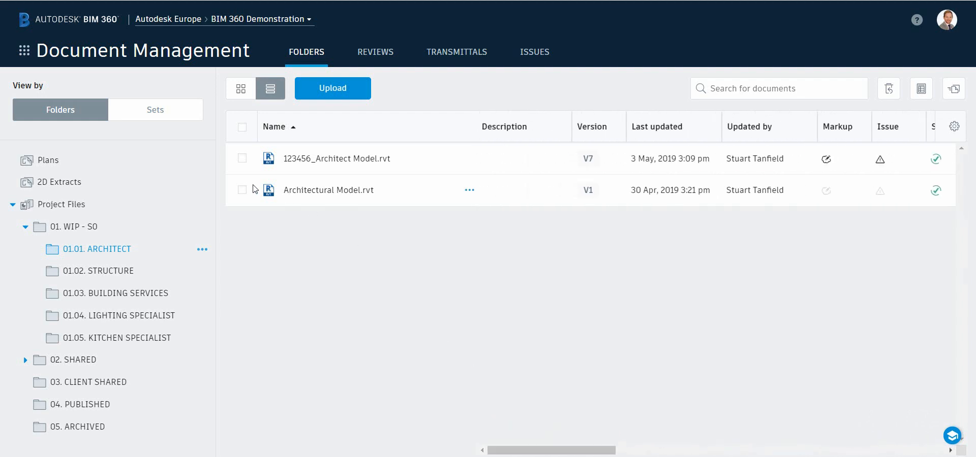
left_click(242, 190)
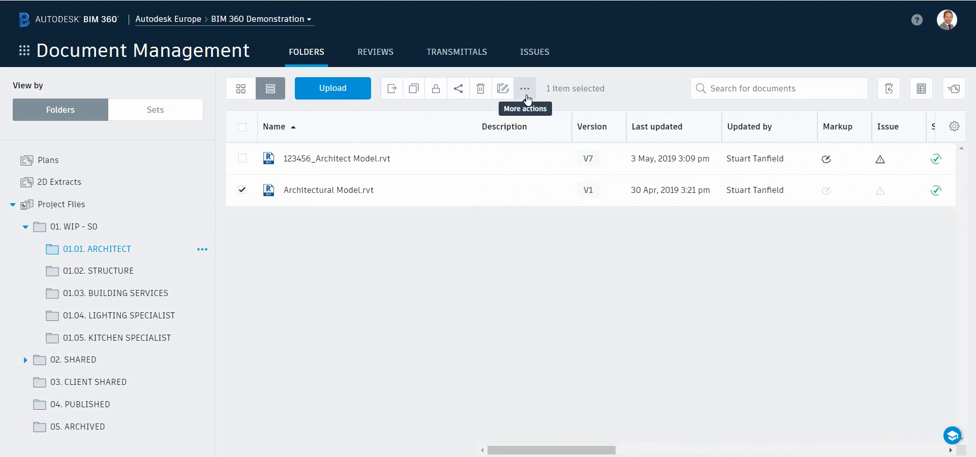
left_click(503, 87)
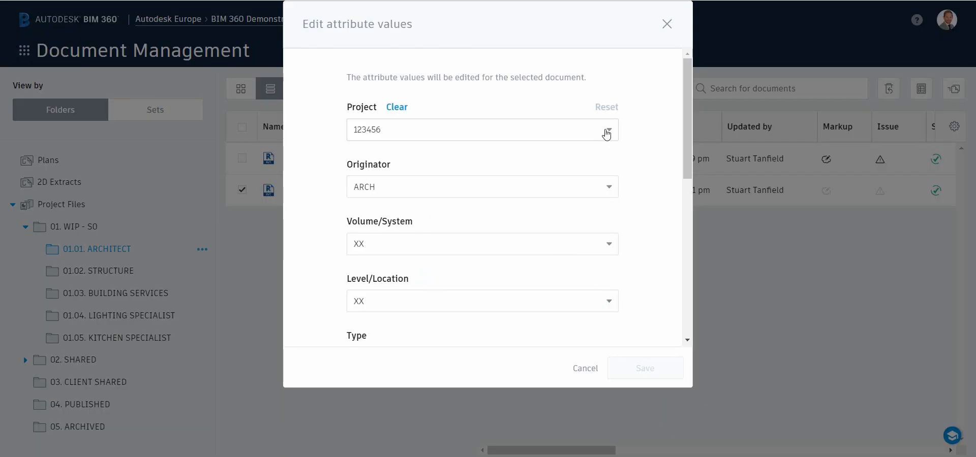
left_click(606, 129)
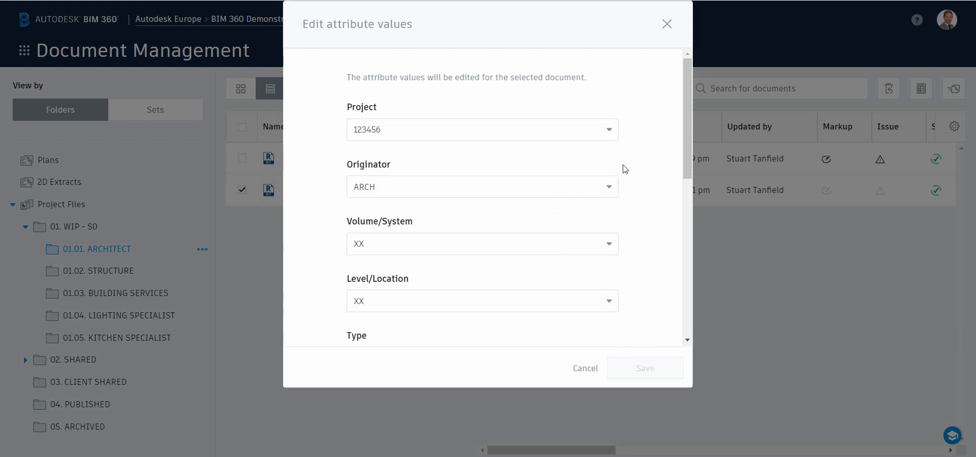
left_click(482, 187)
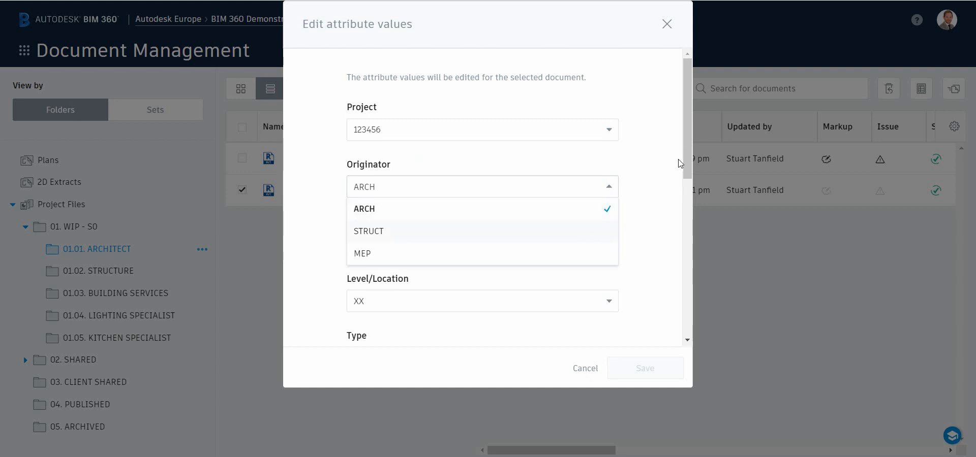
left_click(364, 208)
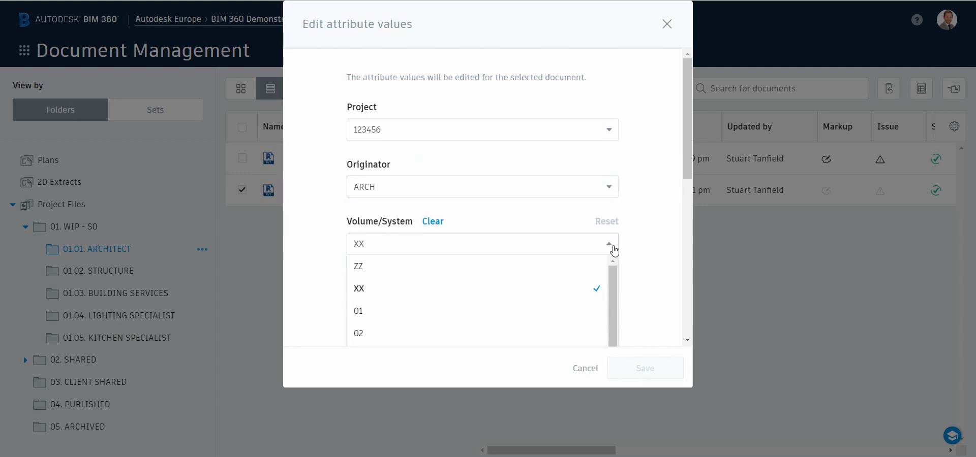
scroll("down", 3)
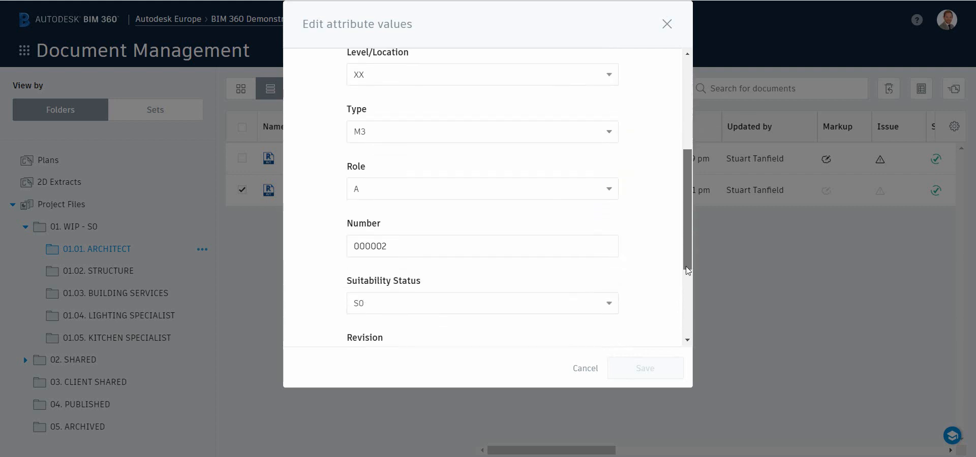
scroll("down", 3)
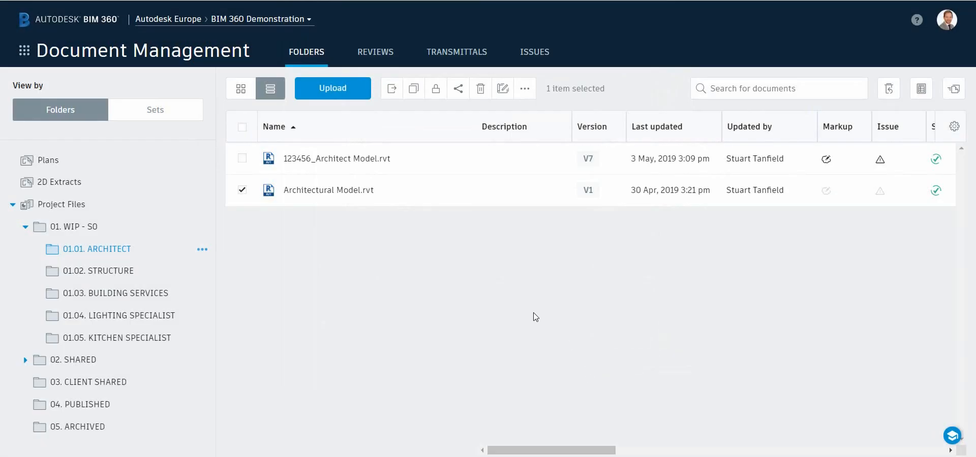
mouse_move(507, 307)
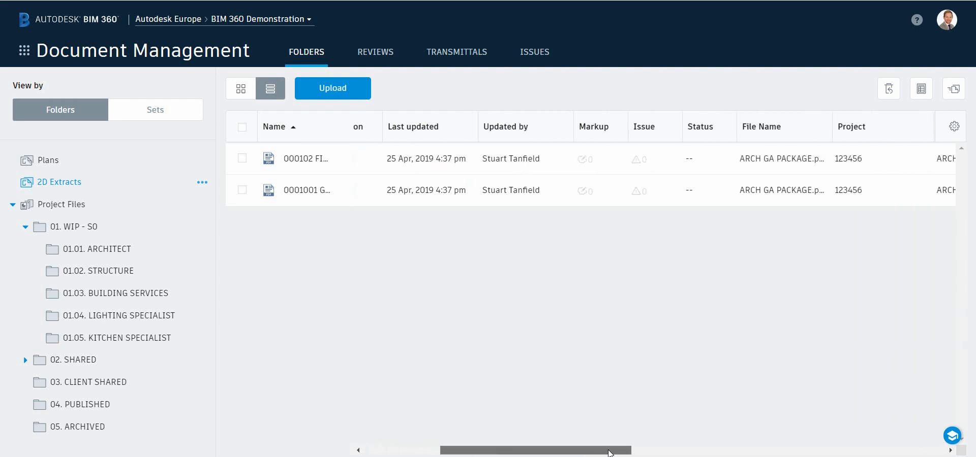
Scroll the 2D Extracts list right to reveal the status, revision and classification columns
scroll("right", 3)
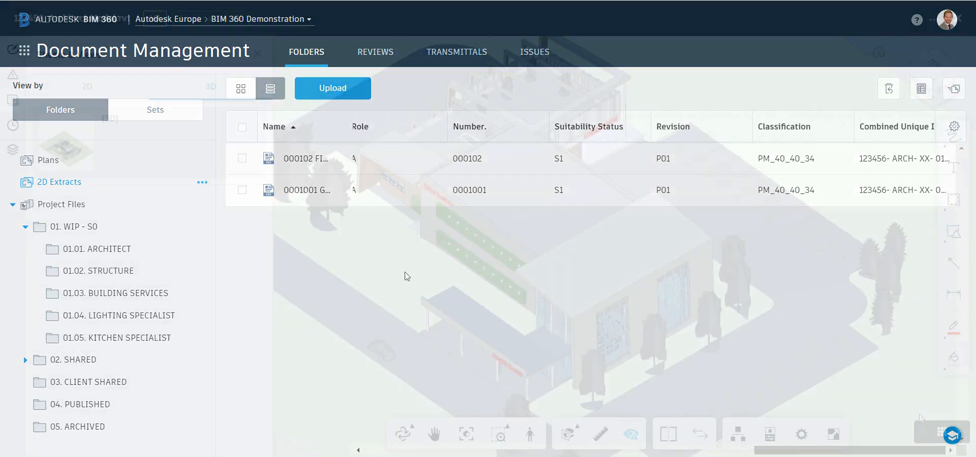
Open 123456_Architect Model.rvt in the viewer, list its 2D sheets, then close the sheets panel
left_click(305, 159)
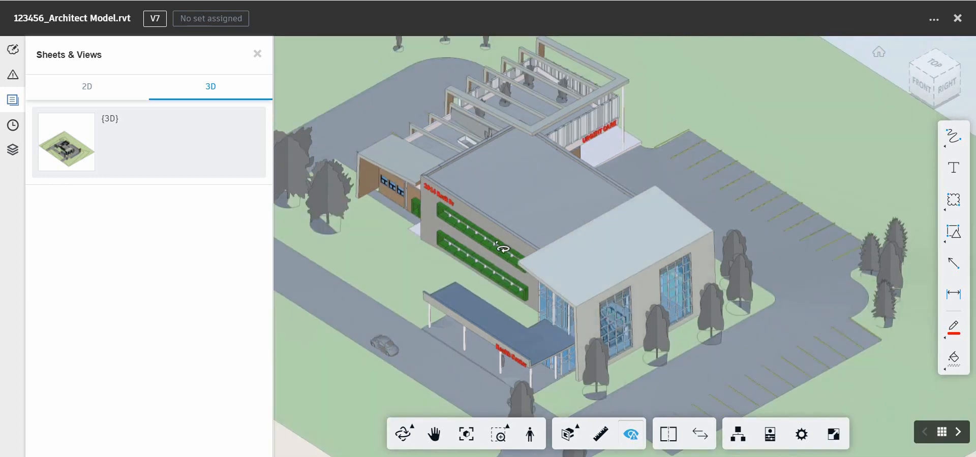
left_click(86, 87)
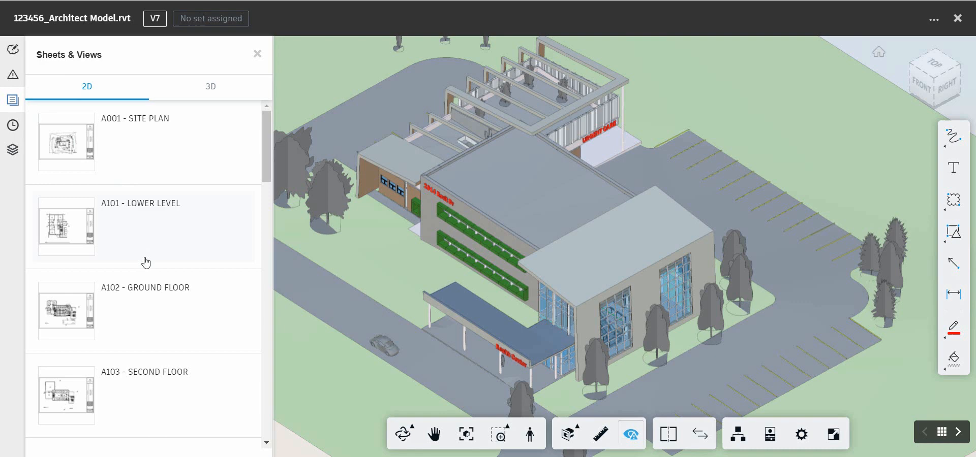
mouse_move(160, 302)
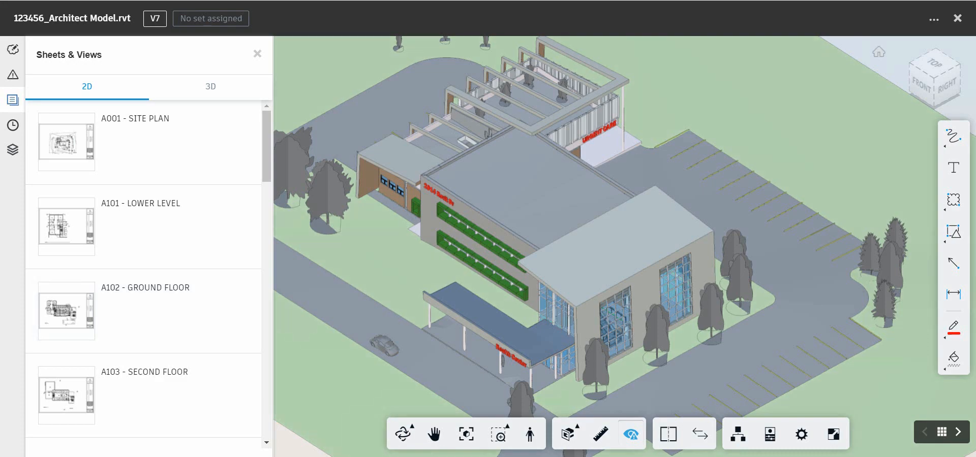
left_click(256, 54)
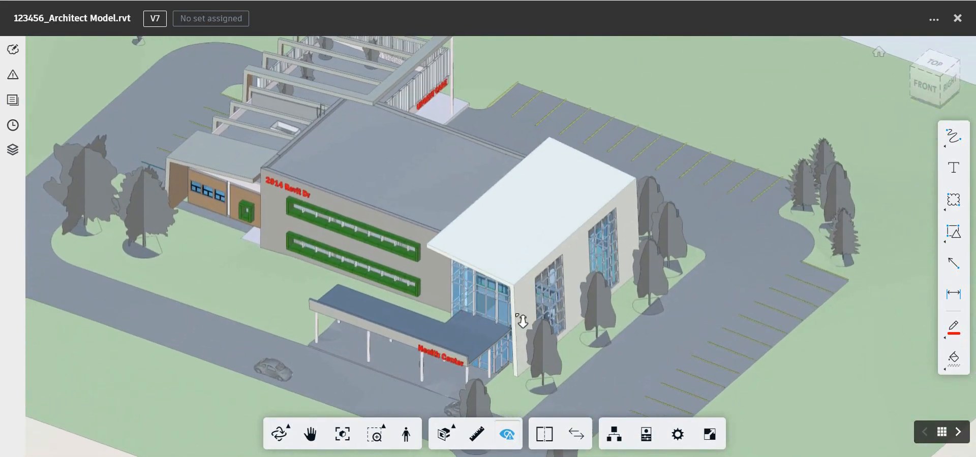
left_click(492, 181)
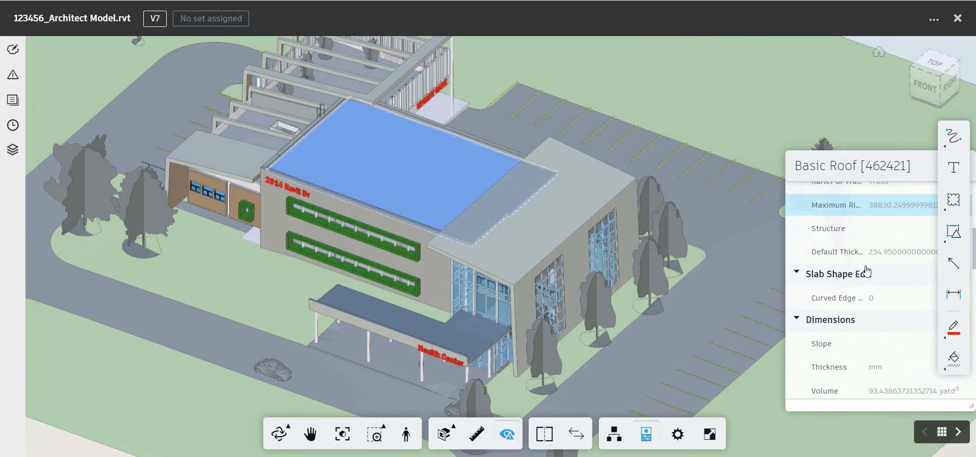
scroll("down", 3)
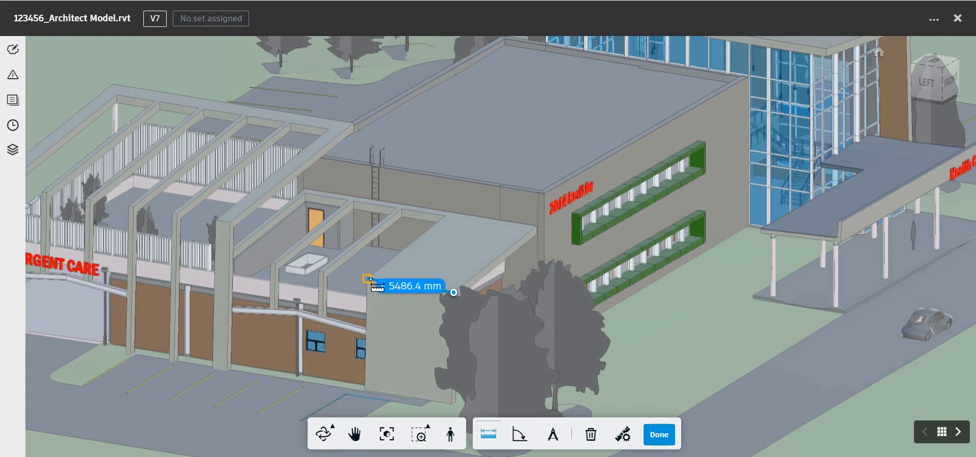
left_click(658, 434)
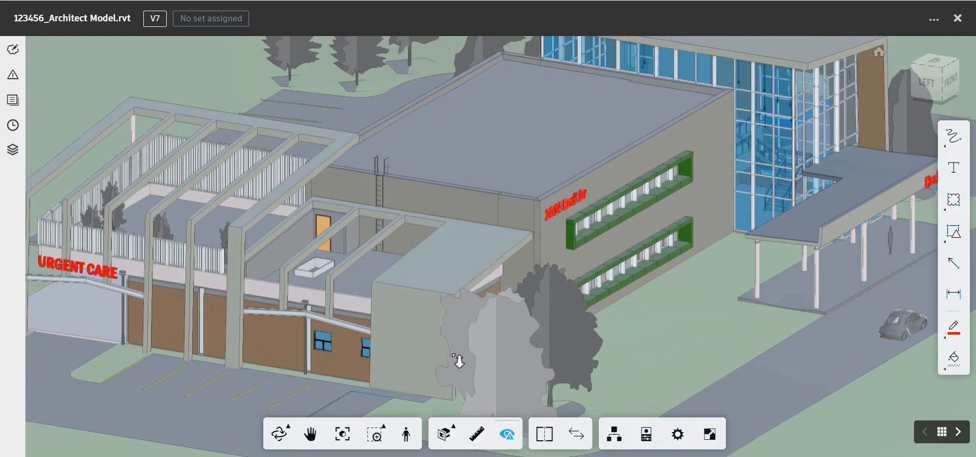
Slice the model with a Y section plane from the Section Analysis options
left_click(443, 434)
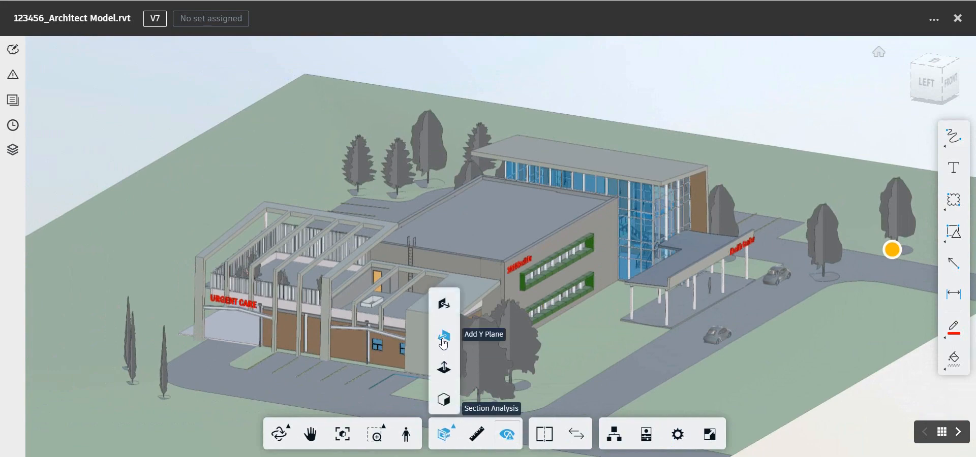
left_click(443, 338)
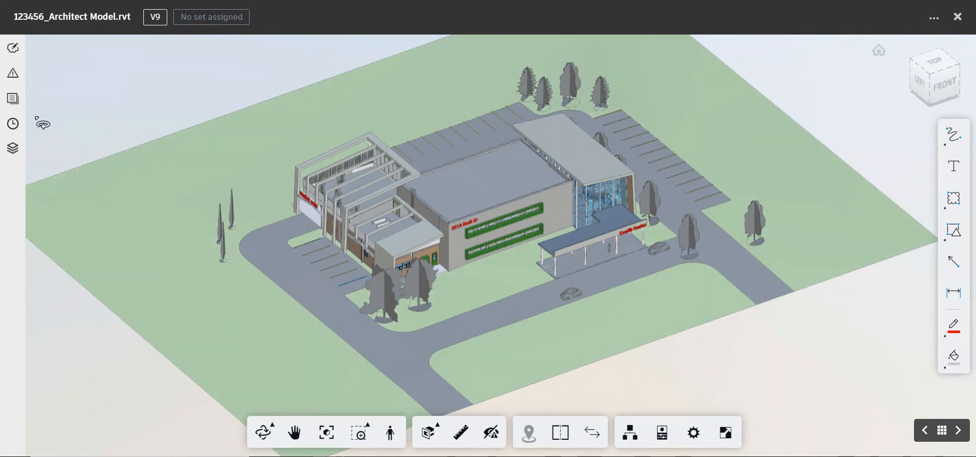
Review the model's version history, then start a Compare of v9 against a chosen Document B version
left_click(12, 123)
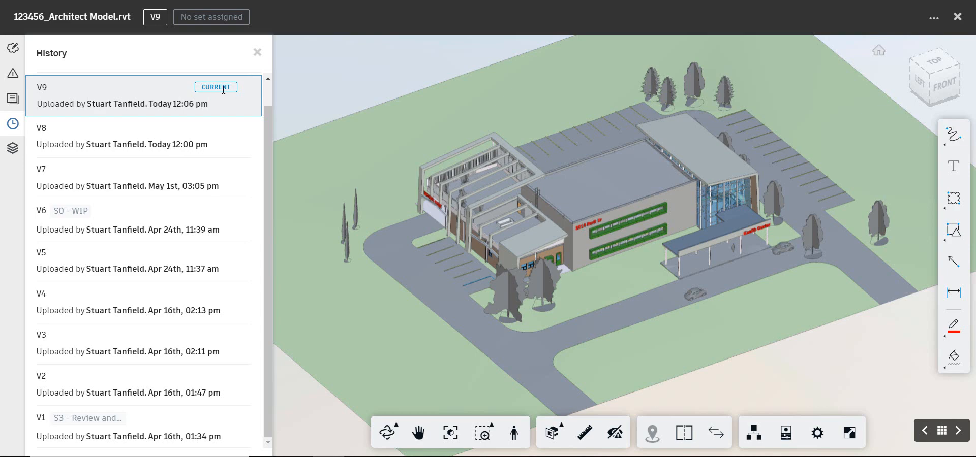
left_click(257, 52)
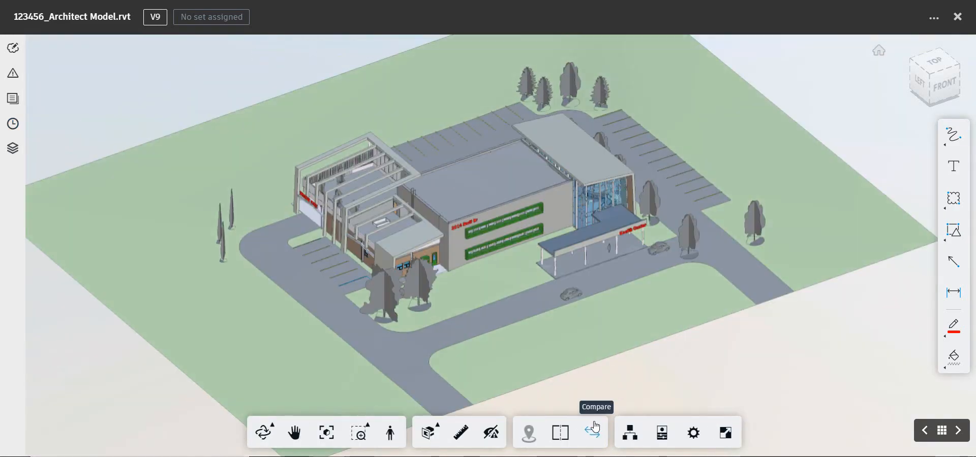
left_click(593, 433)
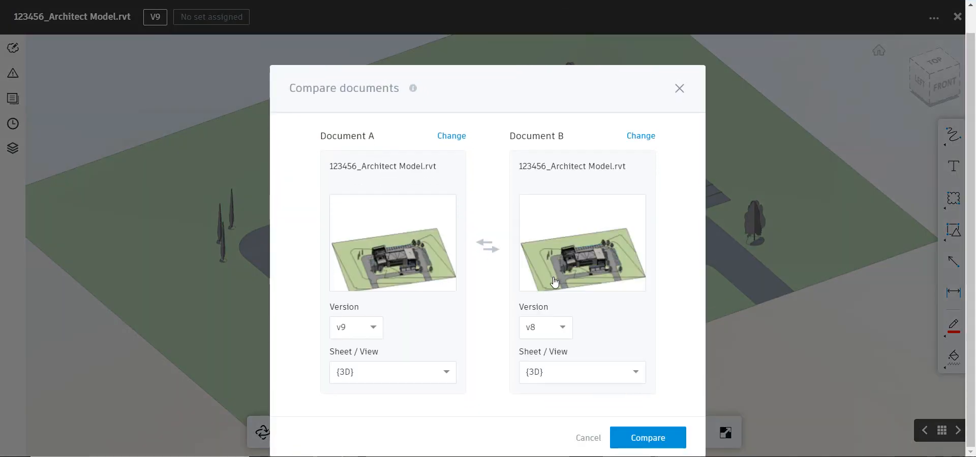
left_click(545, 327)
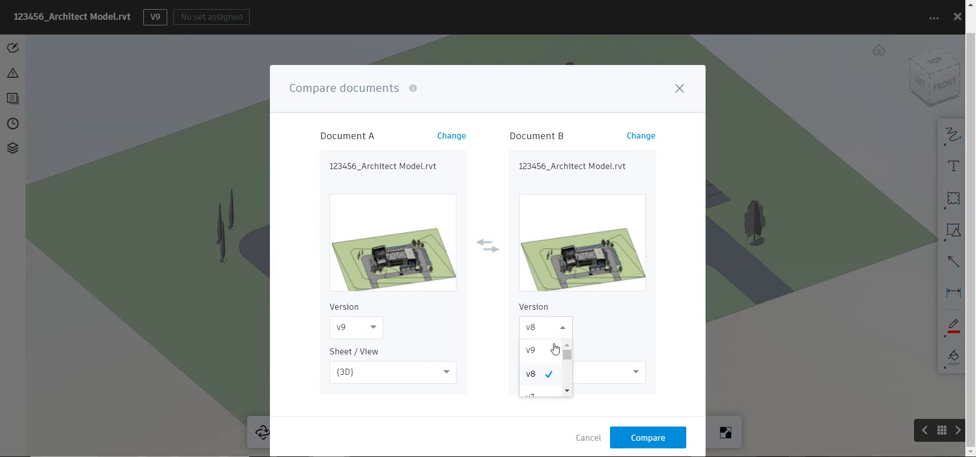
left_click(646, 437)
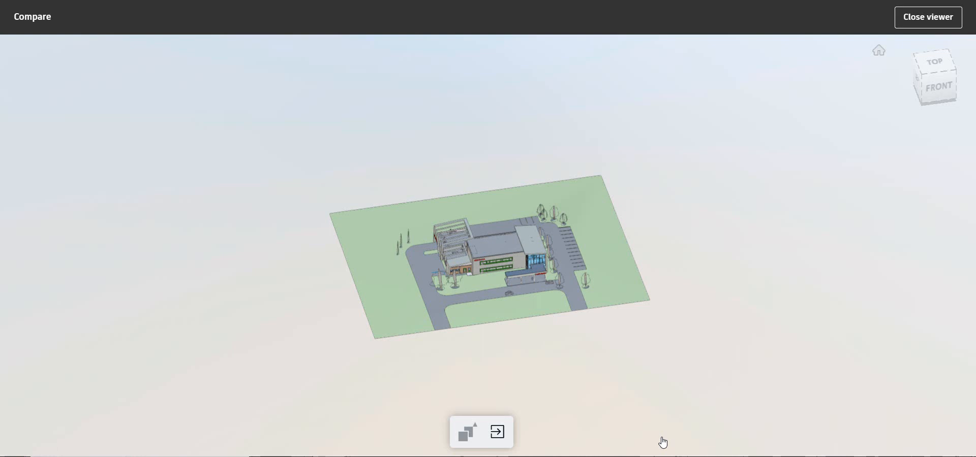
In the Changes panel, filter the comparison down to only the four modified elements
left_click(465, 433)
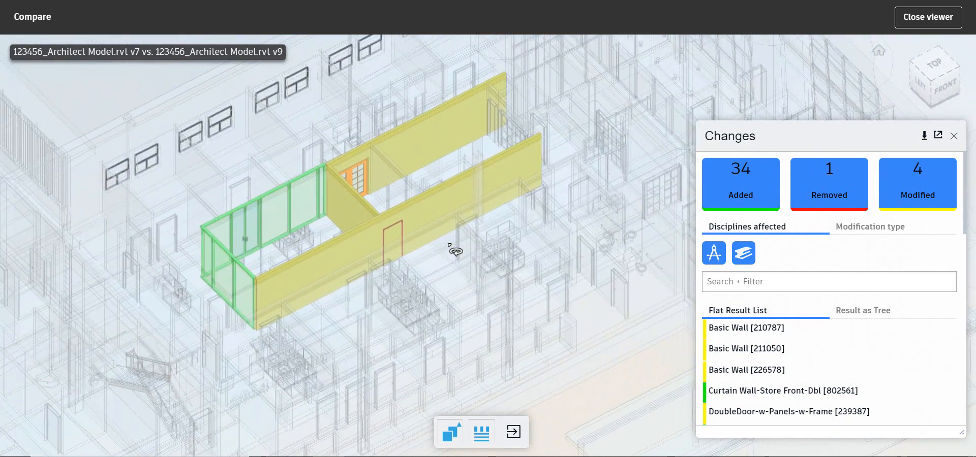
left_click(740, 184)
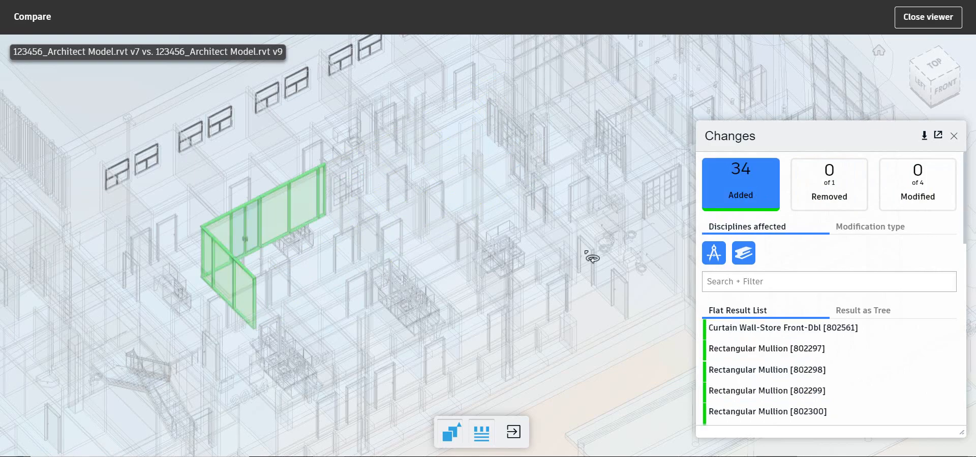
left_click(740, 184)
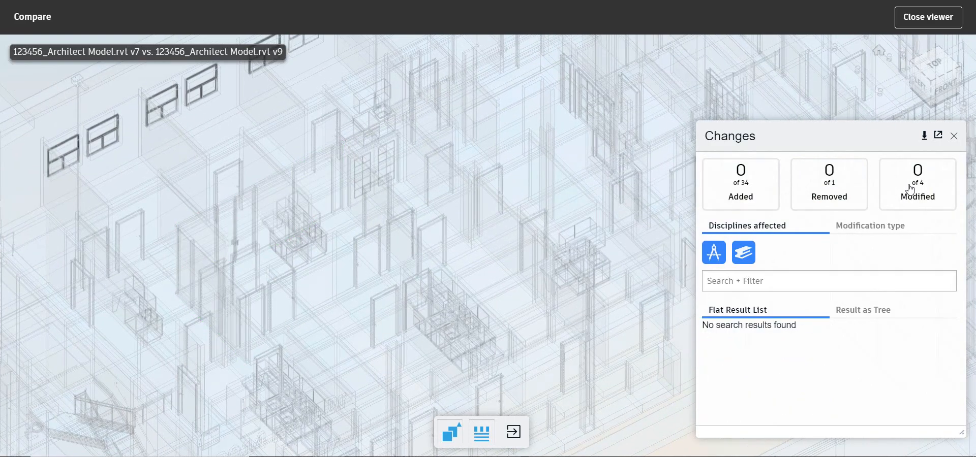
left_click(917, 184)
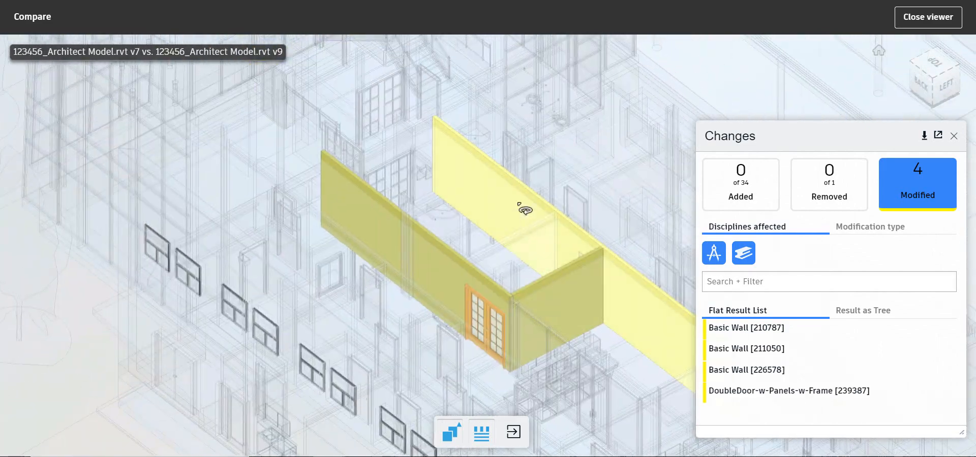
Inspect Basic Wall [211050], switching between its version 9 and version 7 states
left_click(745, 349)
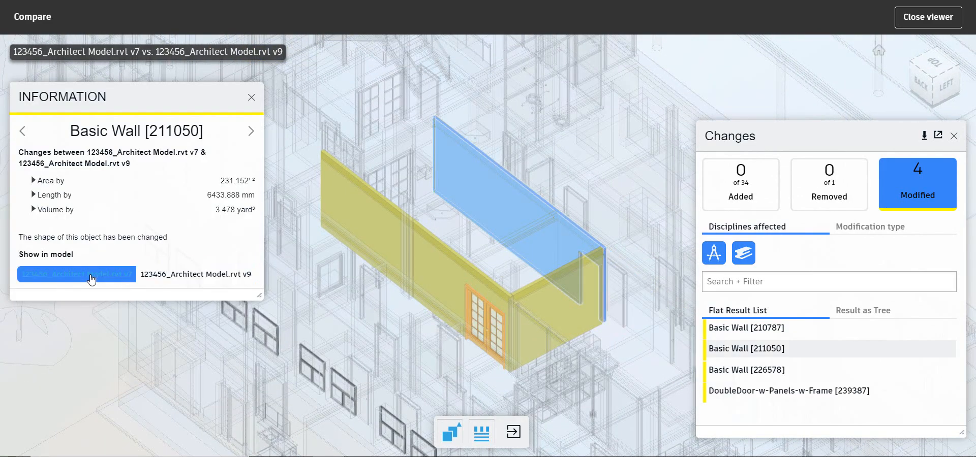
left_click(195, 275)
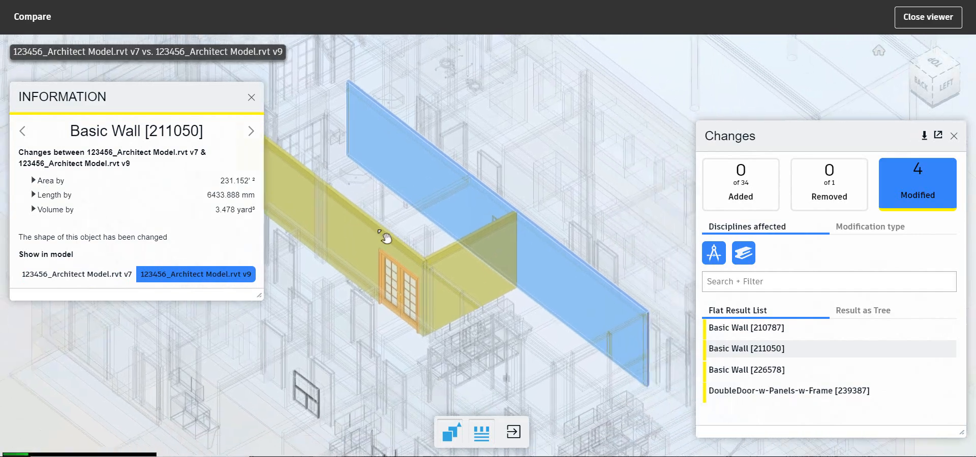
left_click(76, 274)
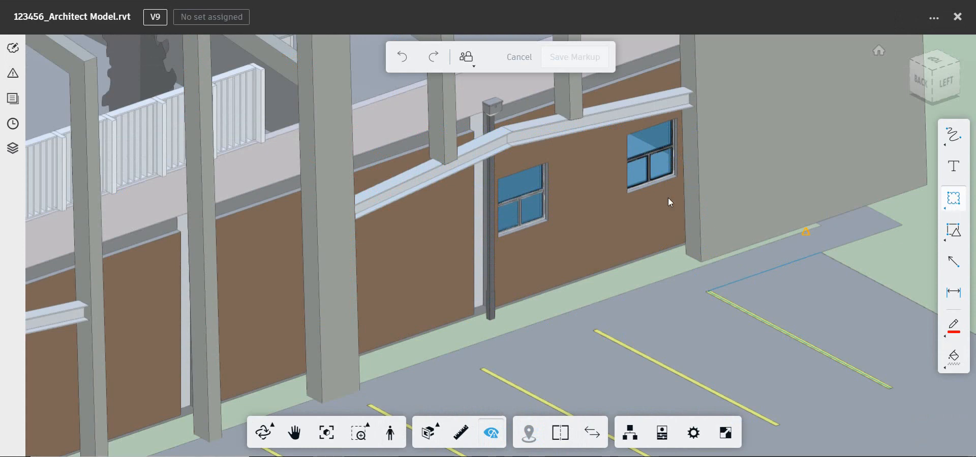
Draw a red revision cloud around the column and pick the text markup tool
left_click_drag(498, 97, 539, 348)
type("Confirm position of downpipe")
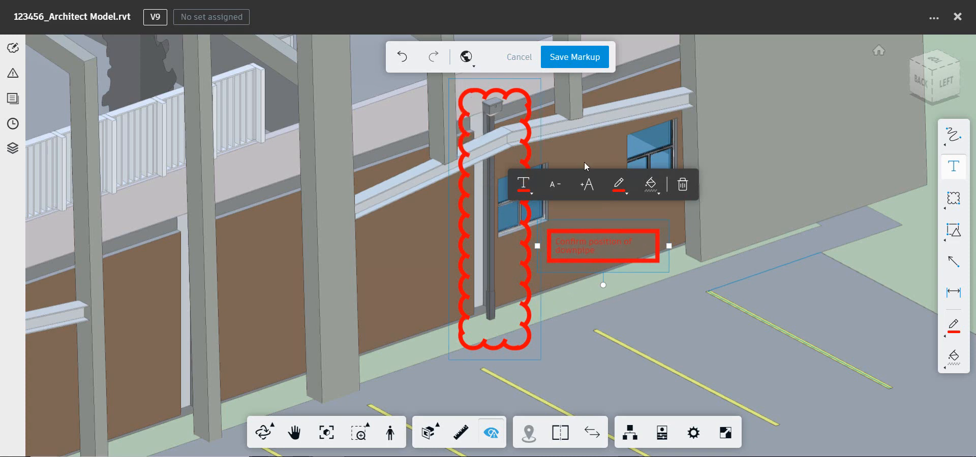
left_click(574, 56)
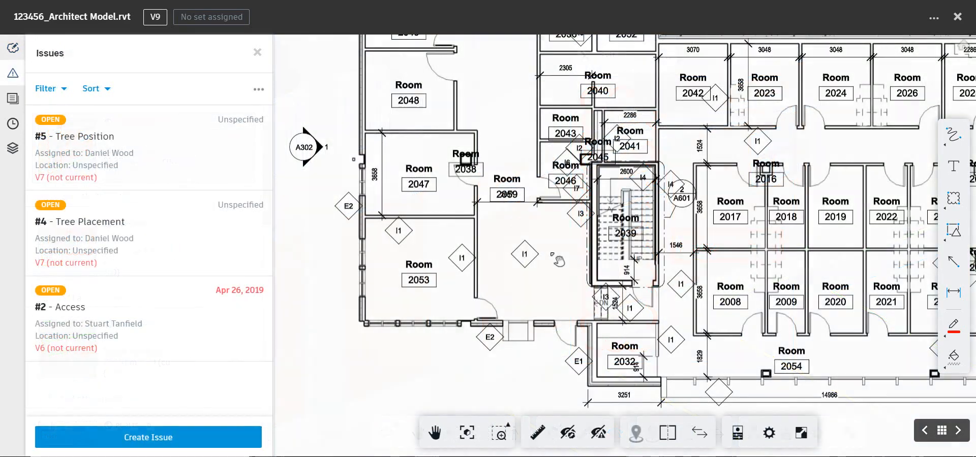
mouse_move(148, 438)
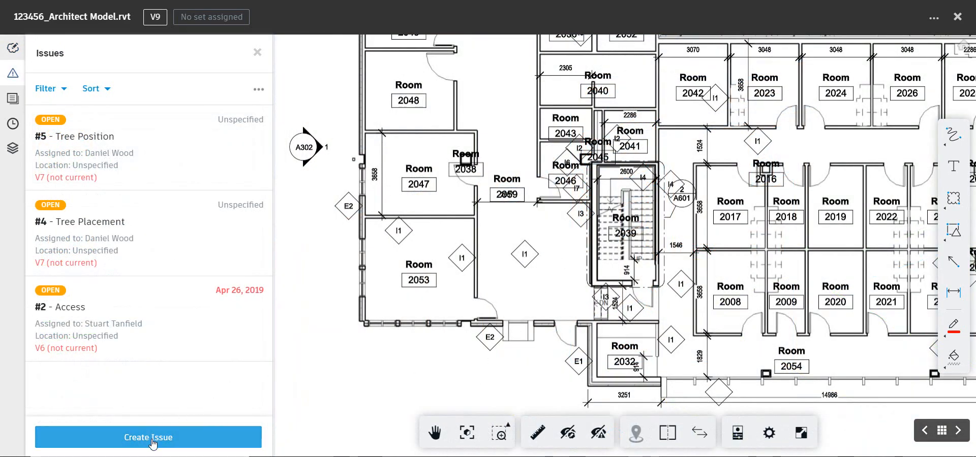
Create an issue pinned at Room 2053 titled 'Room Reference Number' with a description asking if the room ref is a duplicate
left_click(148, 437)
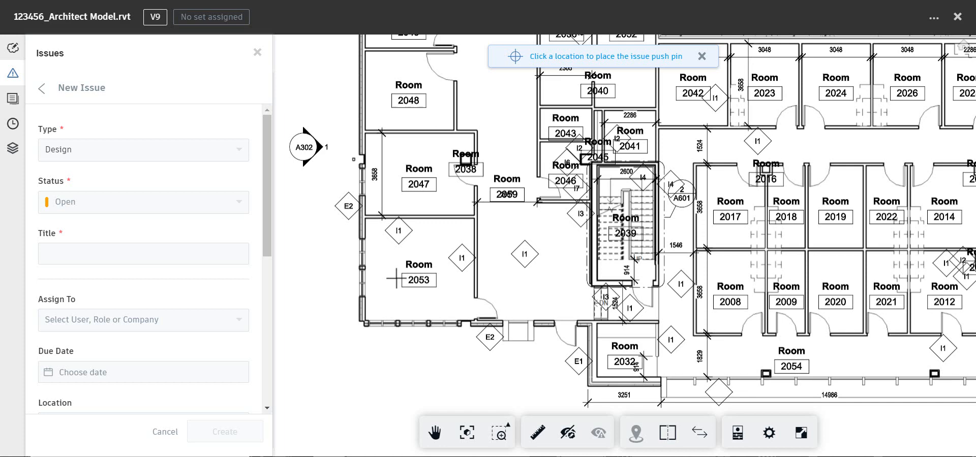
left_click(625, 247)
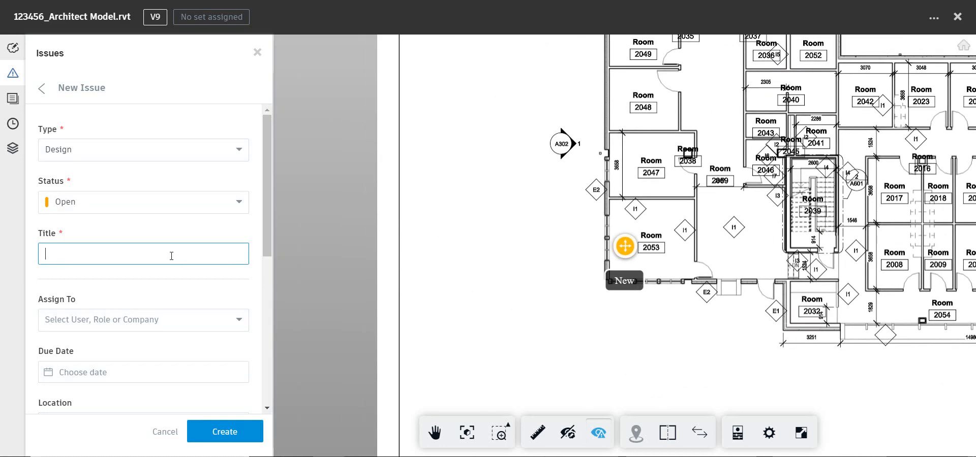
type("Room refere")
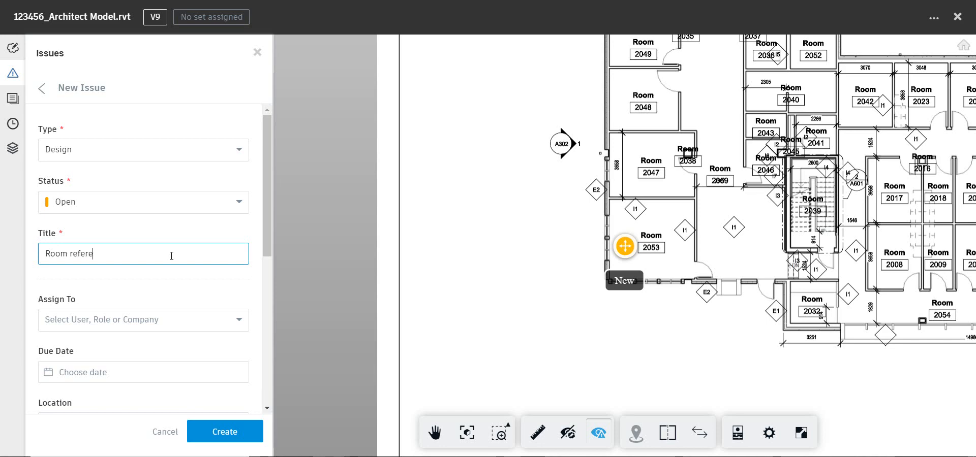
scroll("down", 3)
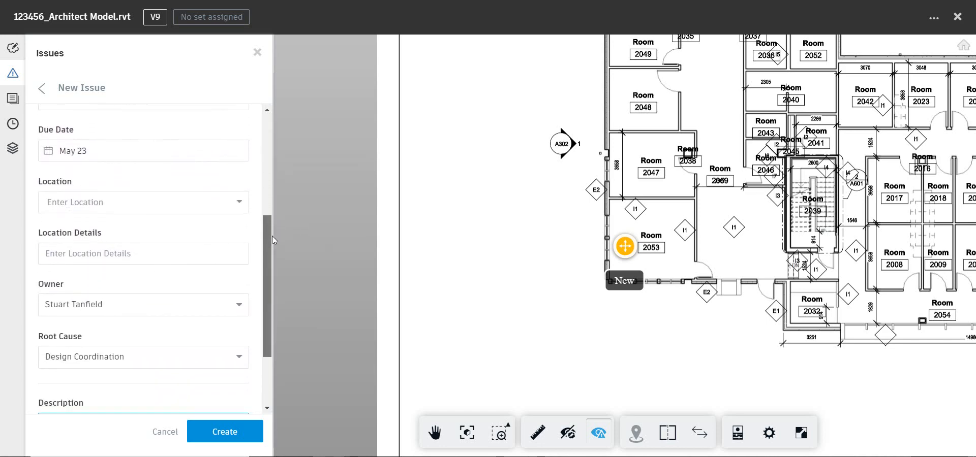
type("Please check this room ref number is correct, I think there may be a duplicate")
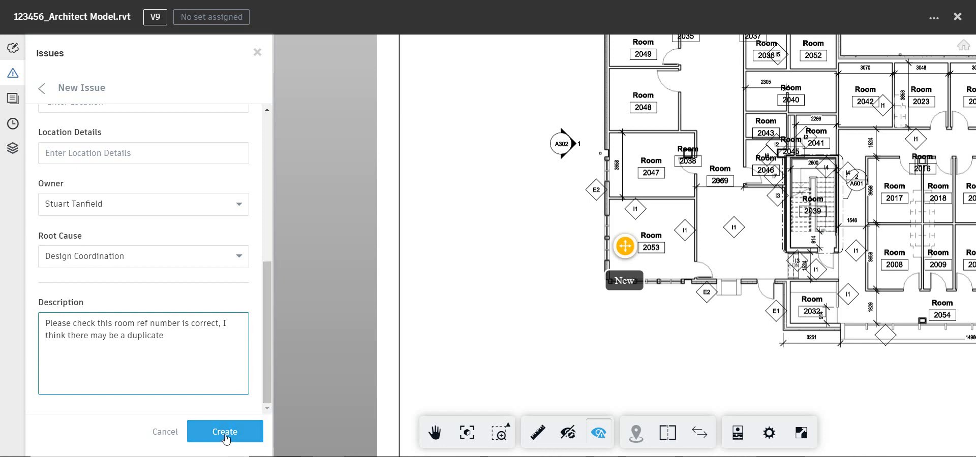
left_click(225, 431)
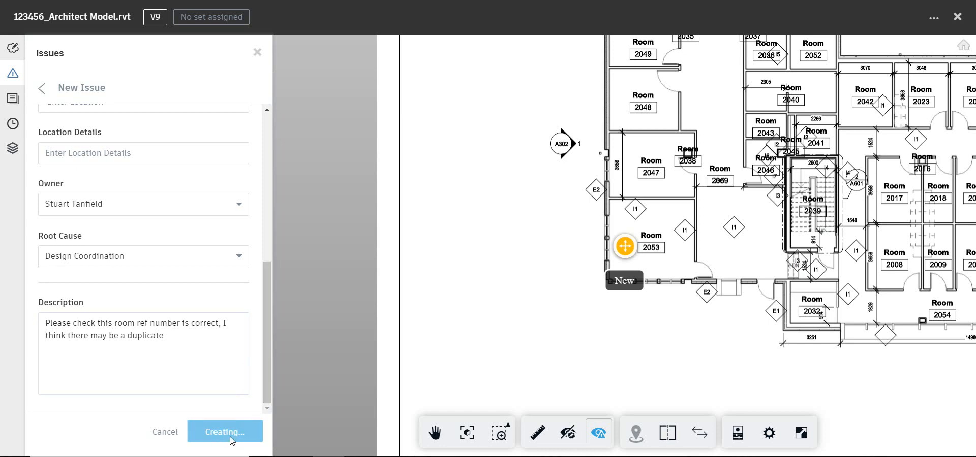
left_click(225, 432)
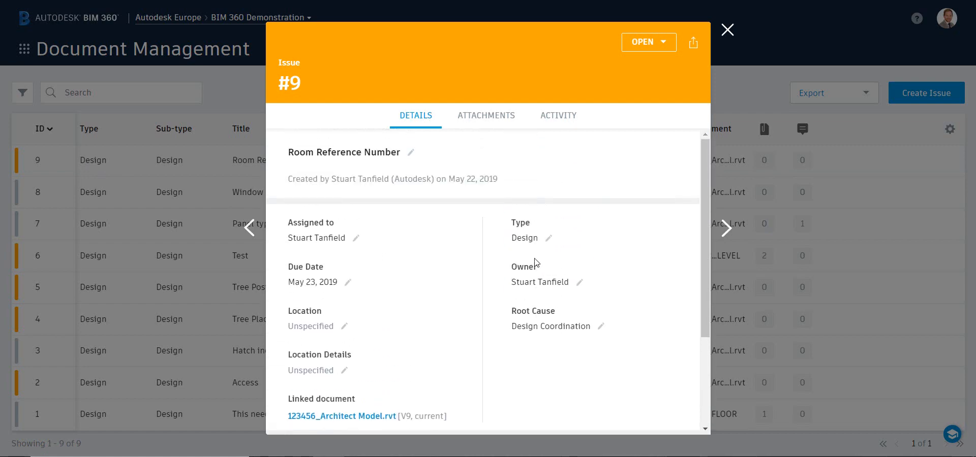
Open issue #9 and respond 'This is the correct room ref'
scroll("down", 3)
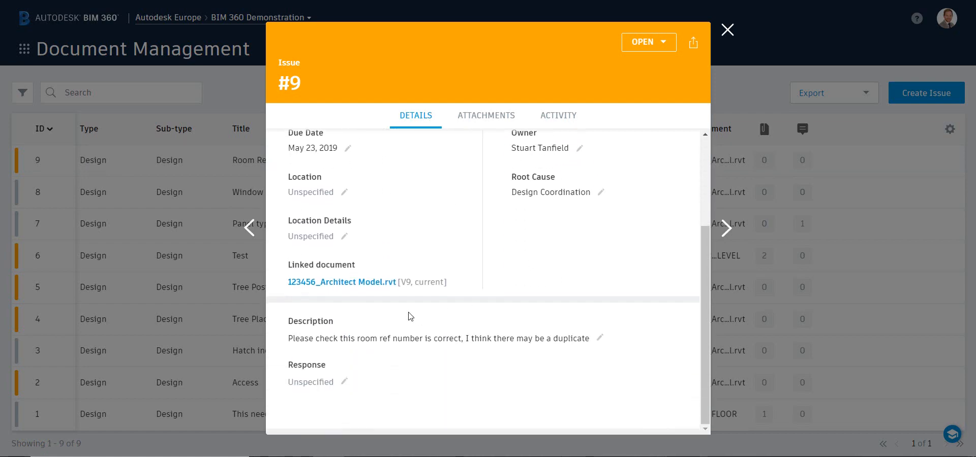
left_click(341, 281)
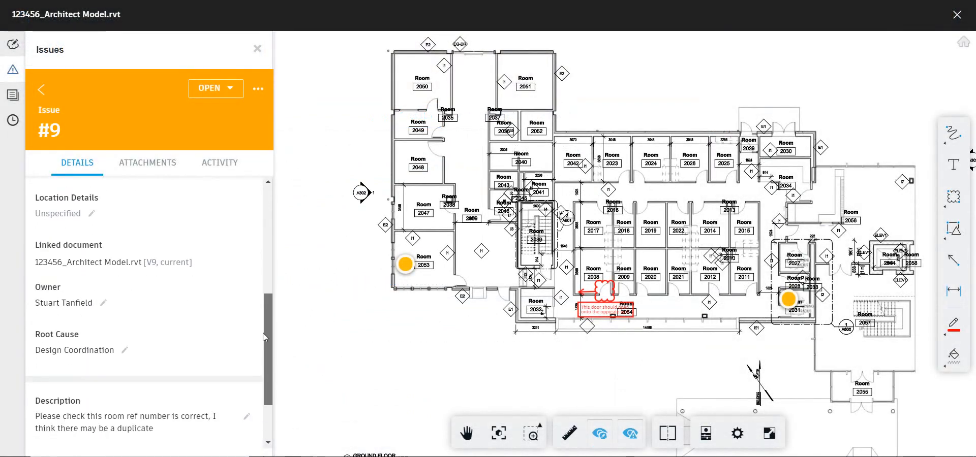
scroll("down", 3)
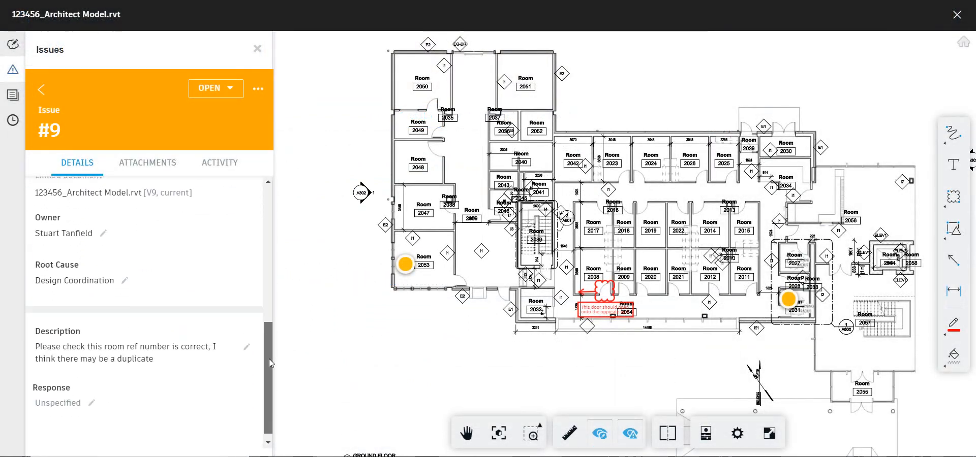
type("Thi")
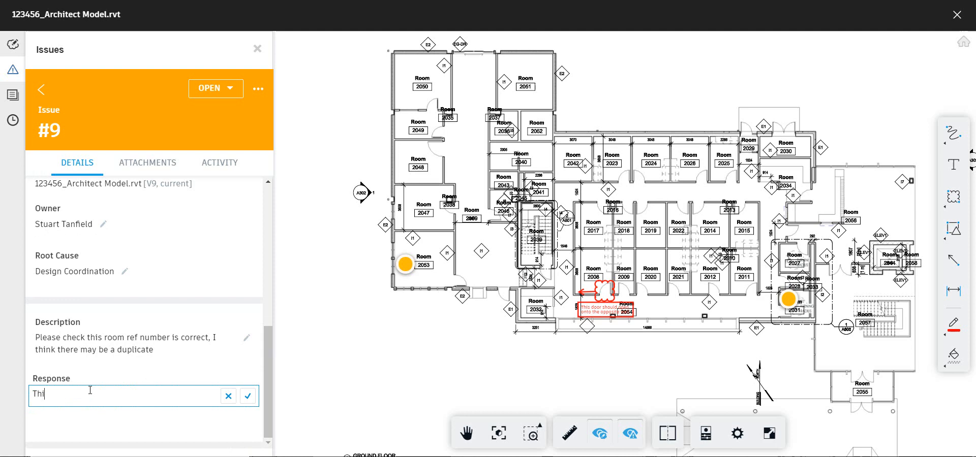
type("his is the correct room ref")
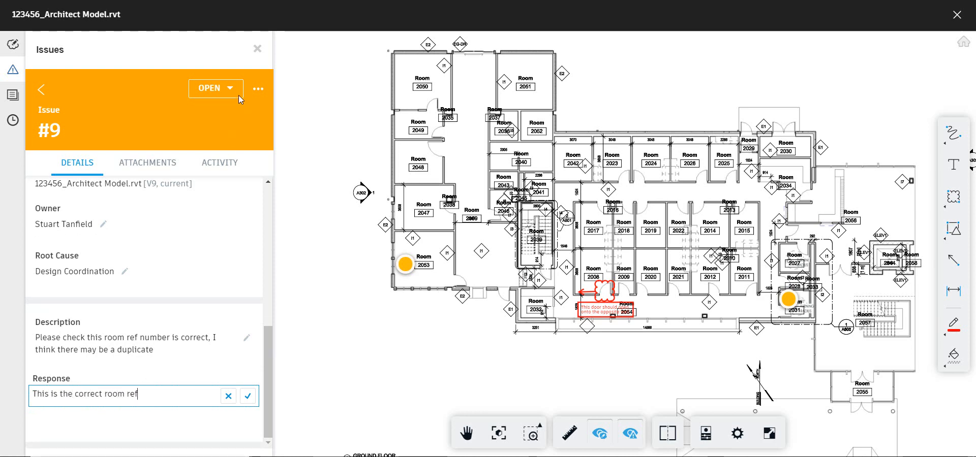
Set issue #9's status to Closed and confirm
left_click(215, 88)
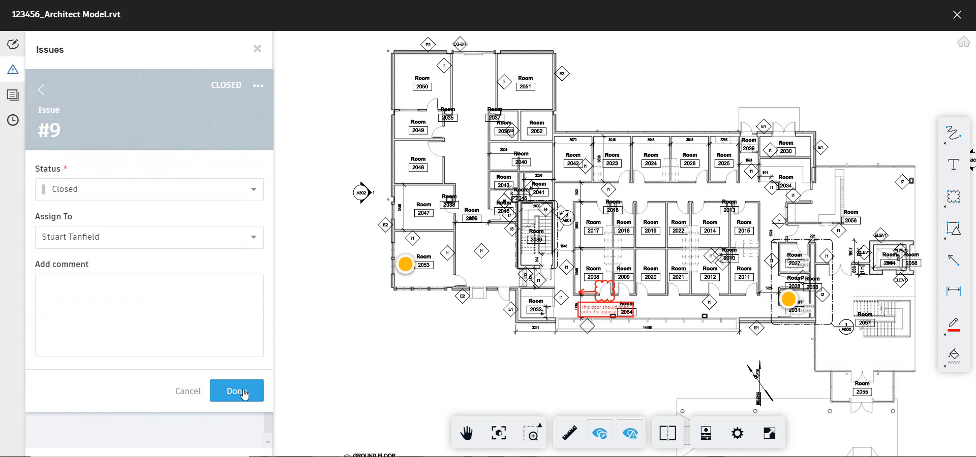
left_click(236, 391)
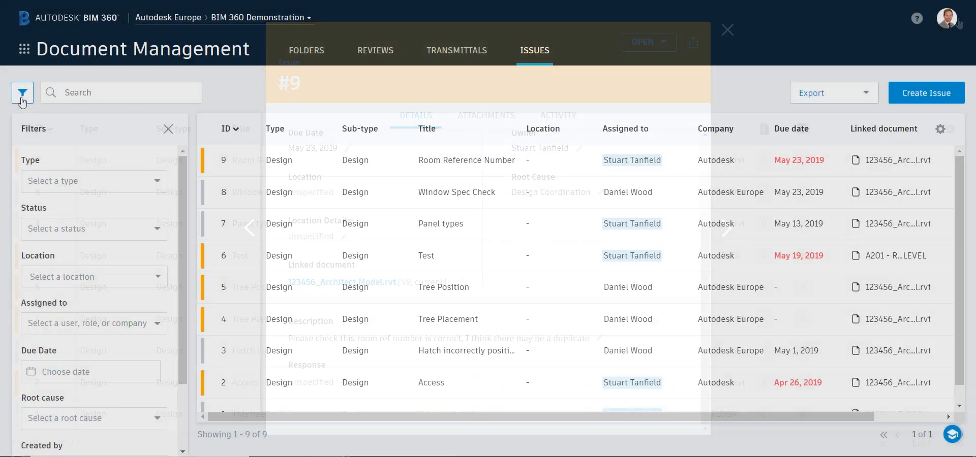
Filter the issue list by status Closed instead of Open, then return to Project Home
left_click(93, 220)
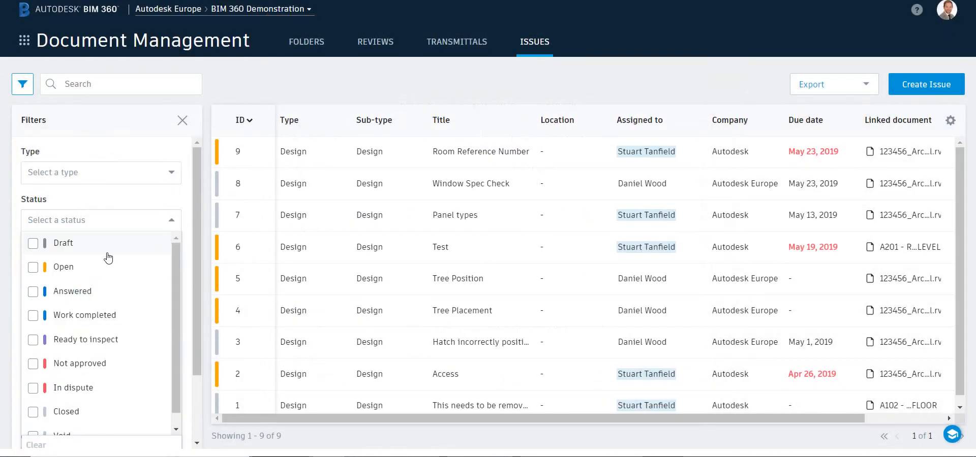
left_click(32, 267)
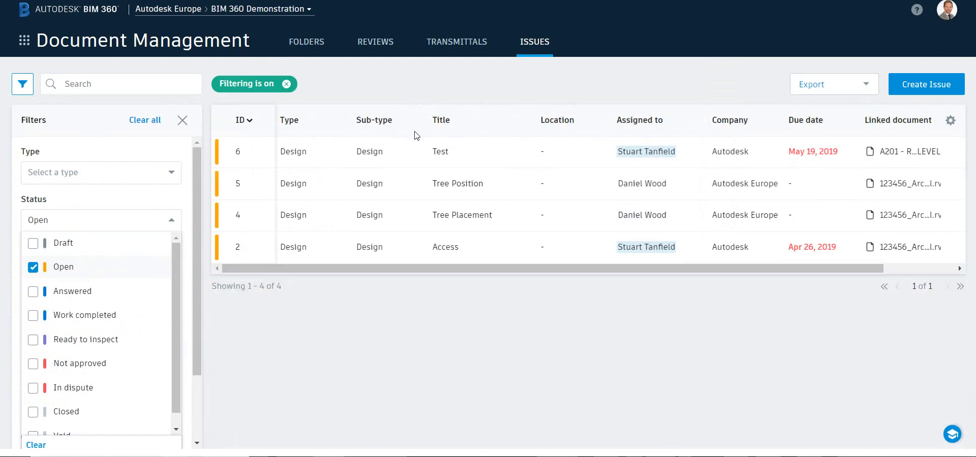
mouse_move(83, 270)
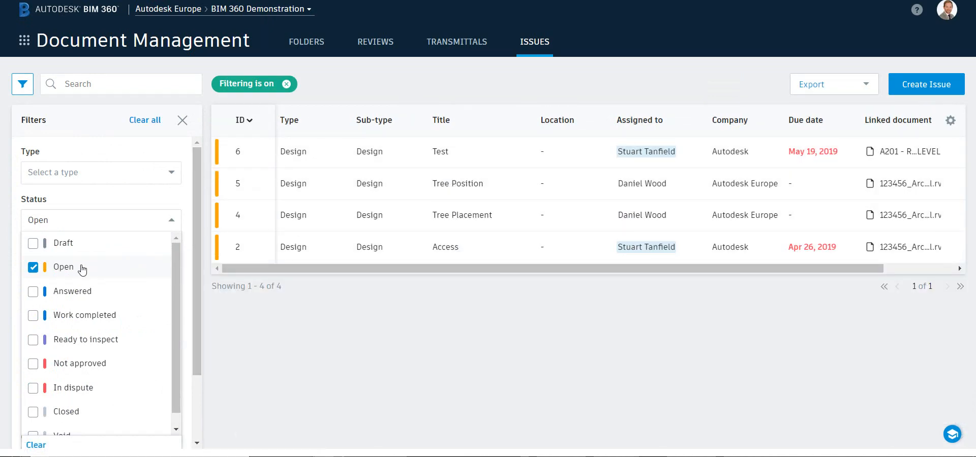
left_click(33, 267)
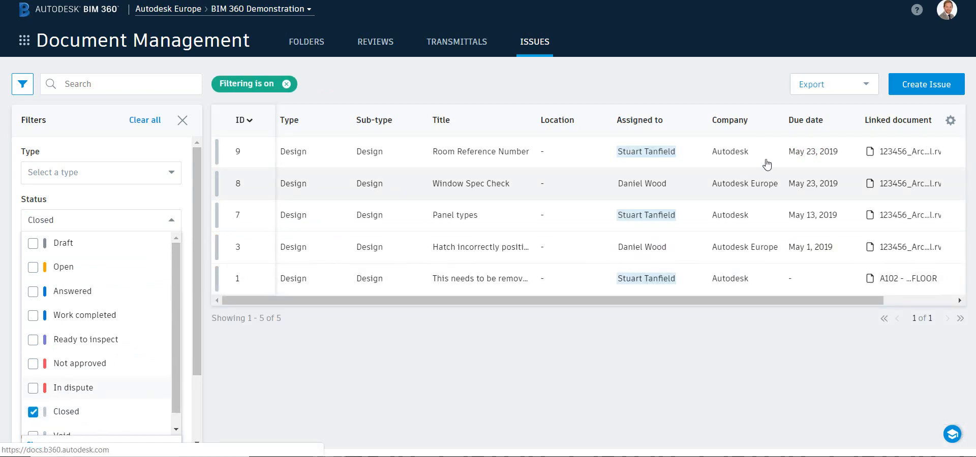
left_click(833, 84)
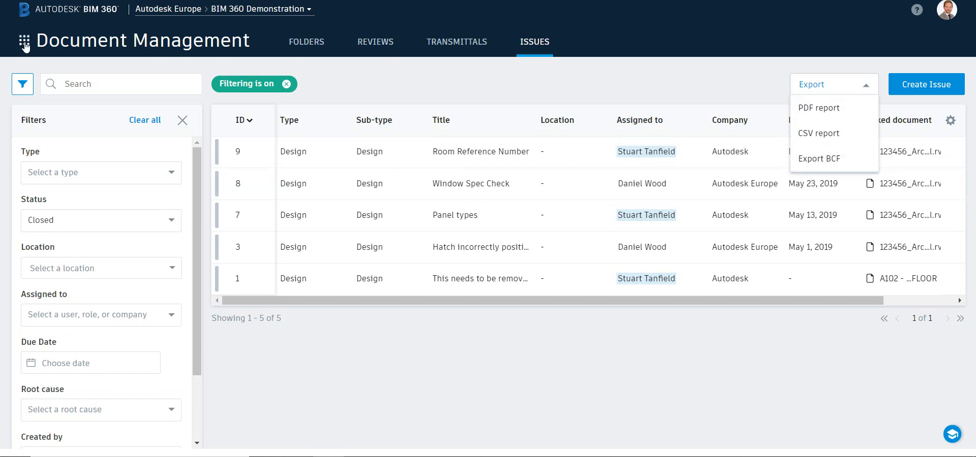
left_click(25, 40)
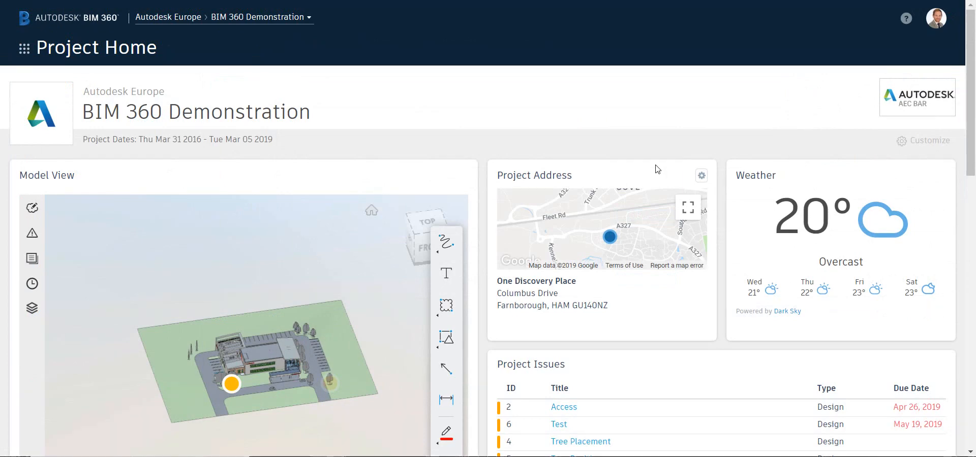
Scroll down Project Home to the Design Issues Status panel showing four open issues
scroll("down", 3)
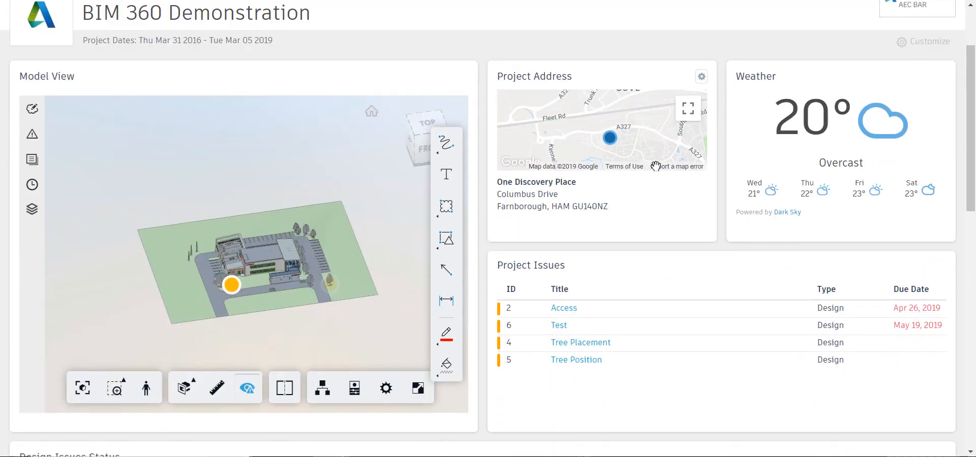
scroll("down", 3)
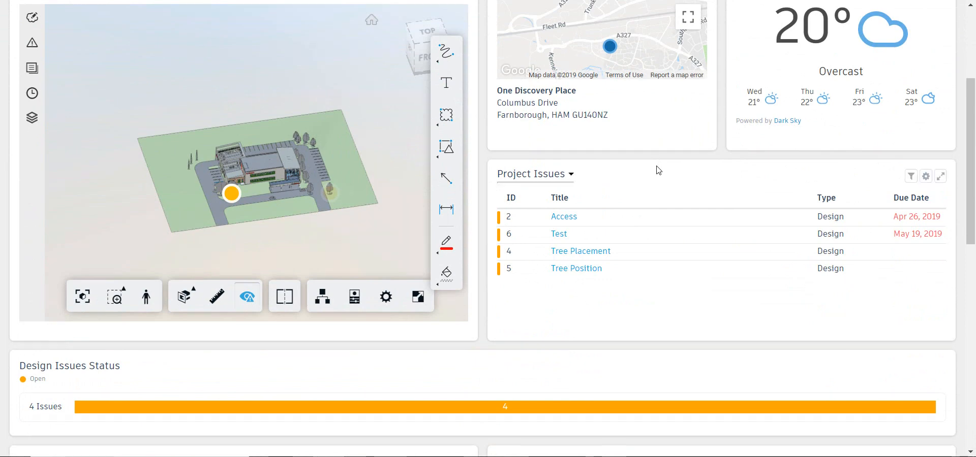
mouse_move(617, 270)
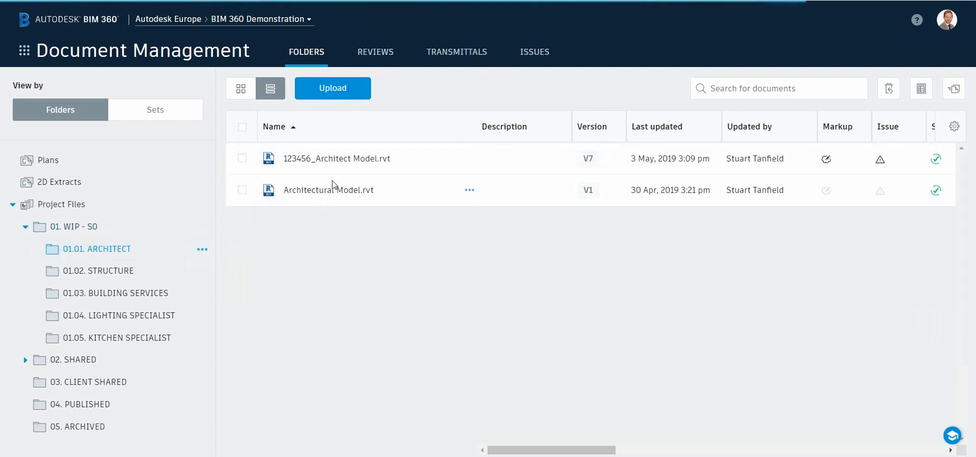
Submit 123456_Architect Model.rvt for review through the Architectural WIP to SHARED workflow
left_click(242, 158)
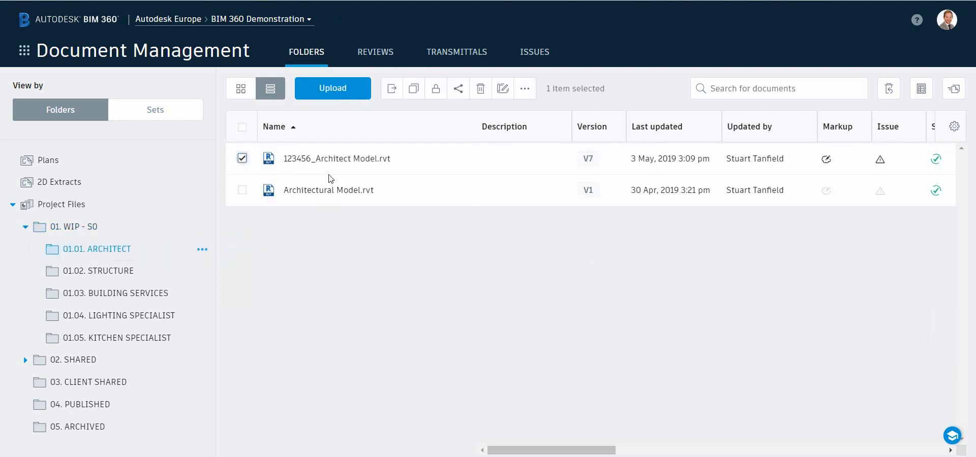
left_click(524, 88)
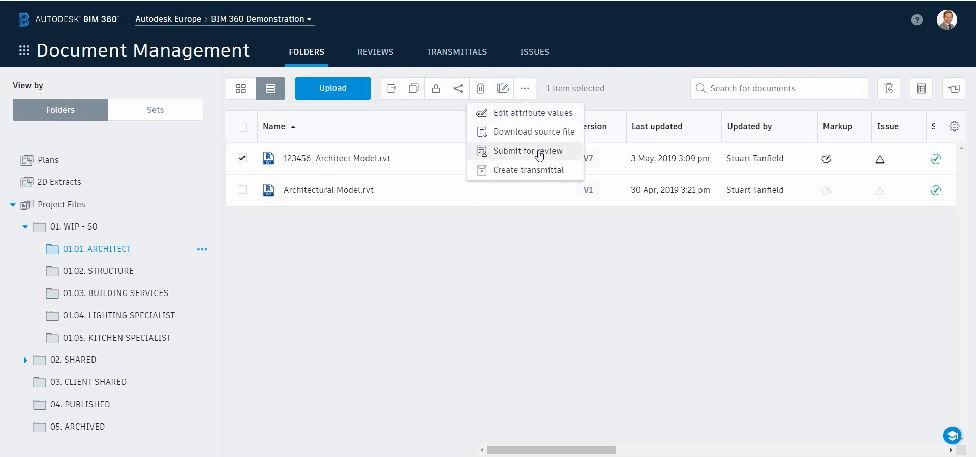
left_click(528, 151)
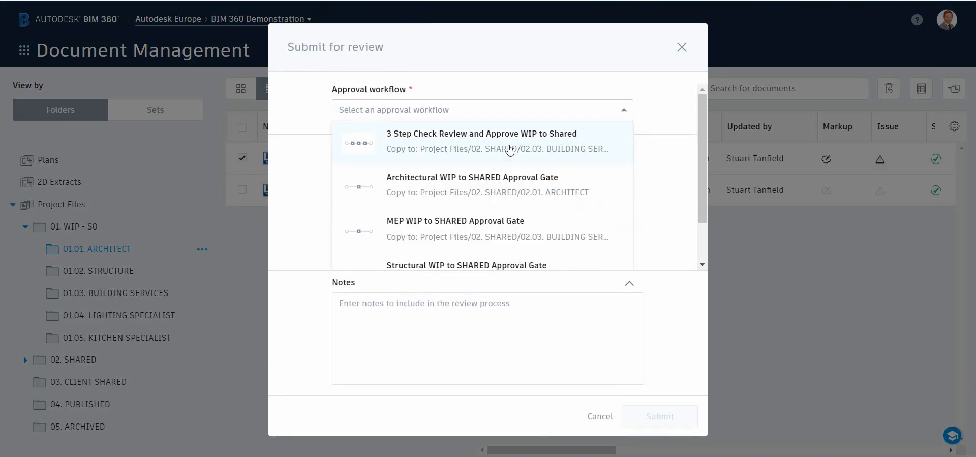
left_click(472, 185)
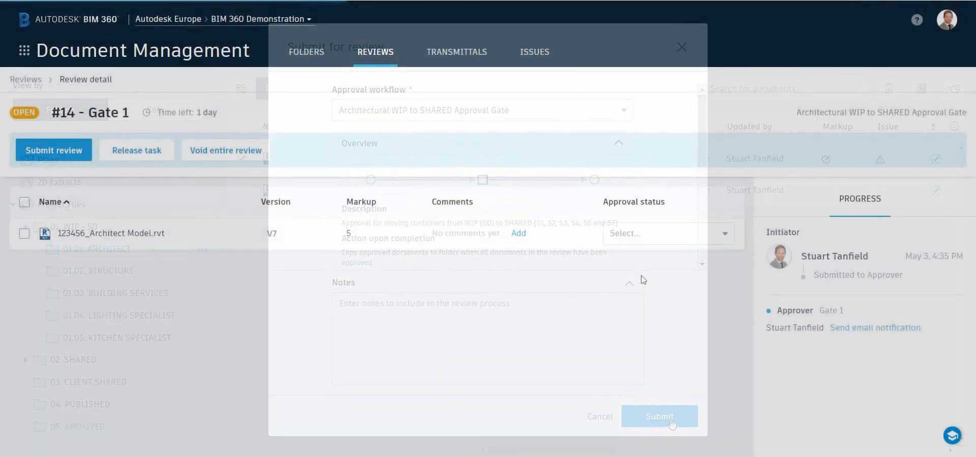
left_click(665, 233)
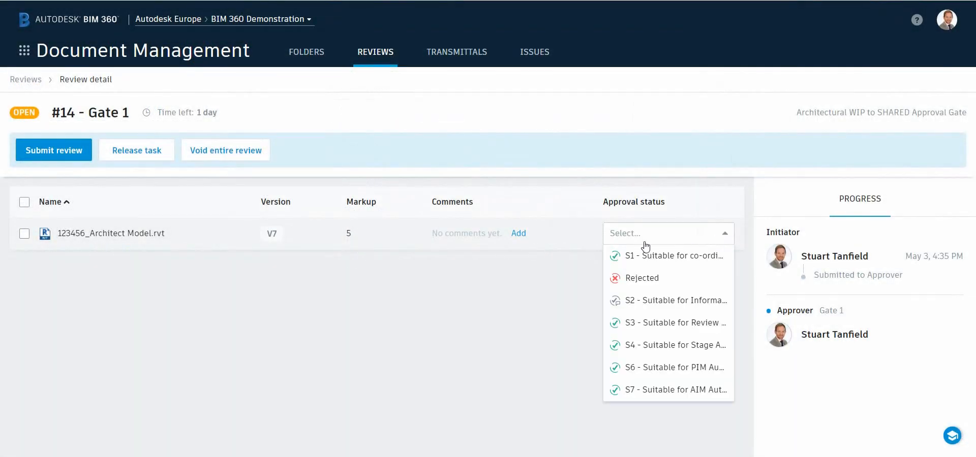
Approve the model with status S1, submit the review, and show the 02.01. ARCHITECT shared folder
left_click(668, 256)
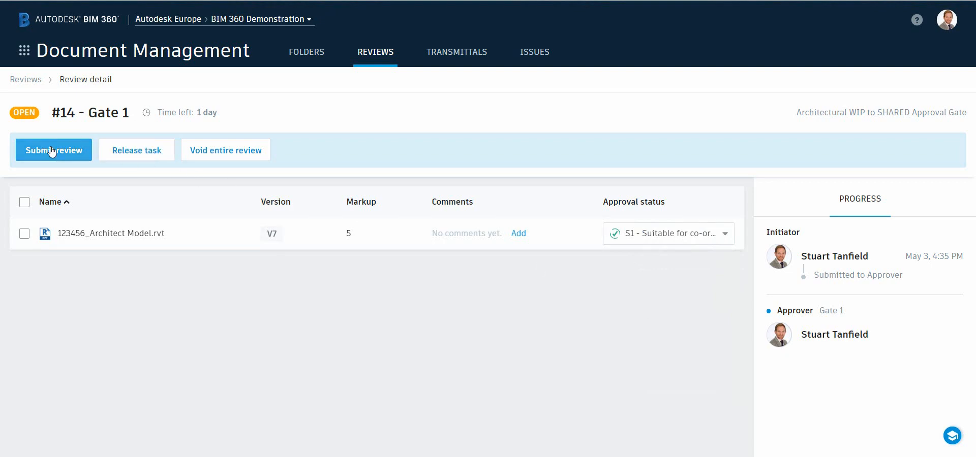
left_click(53, 151)
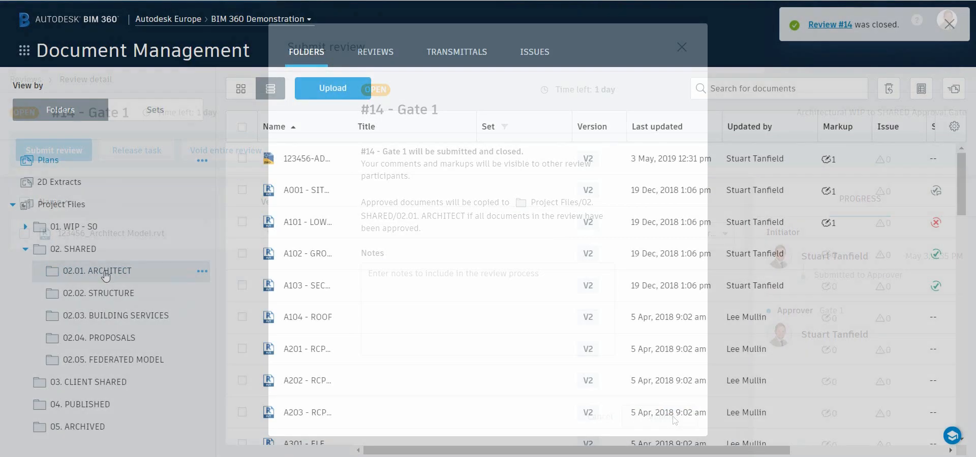
left_click(681, 48)
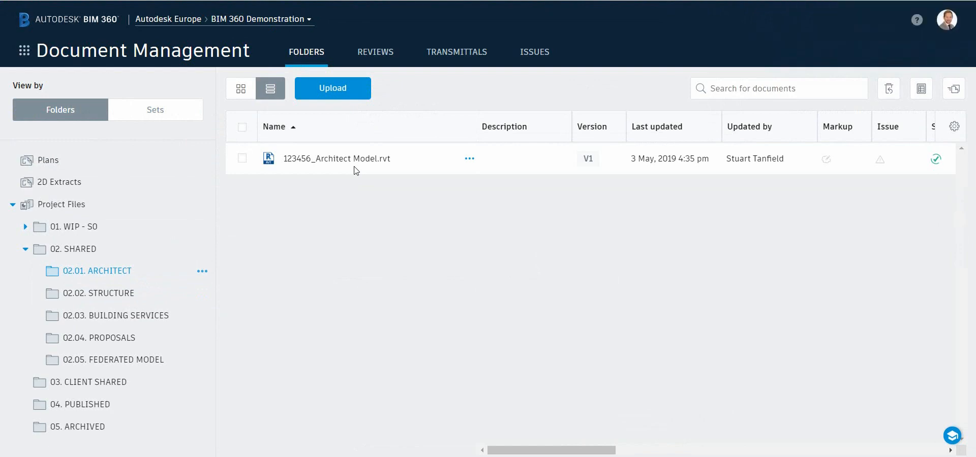
Move the shared 123456_Architect Model into the existing S1 - Coordination set and save
left_click(242, 158)
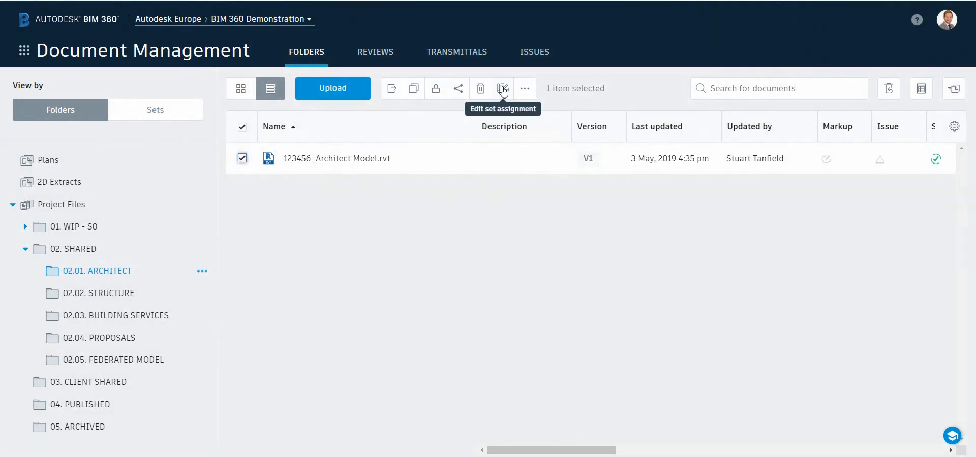
left_click(501, 89)
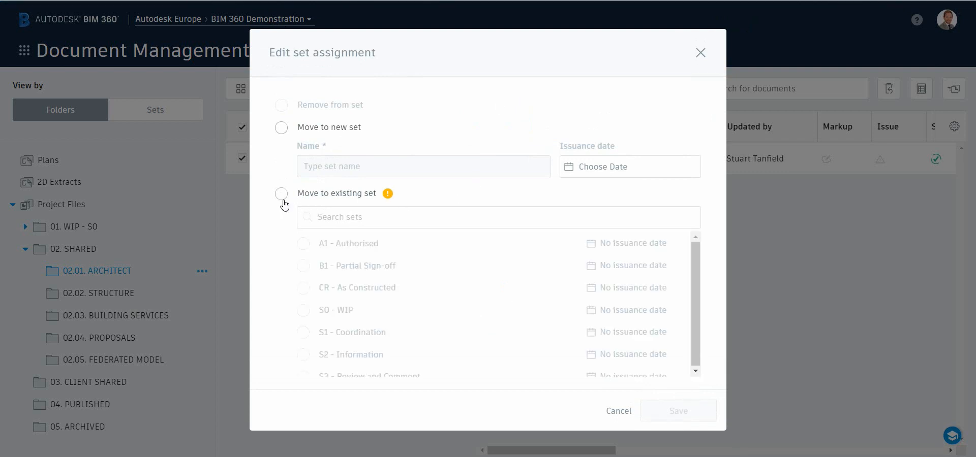
left_click(280, 193)
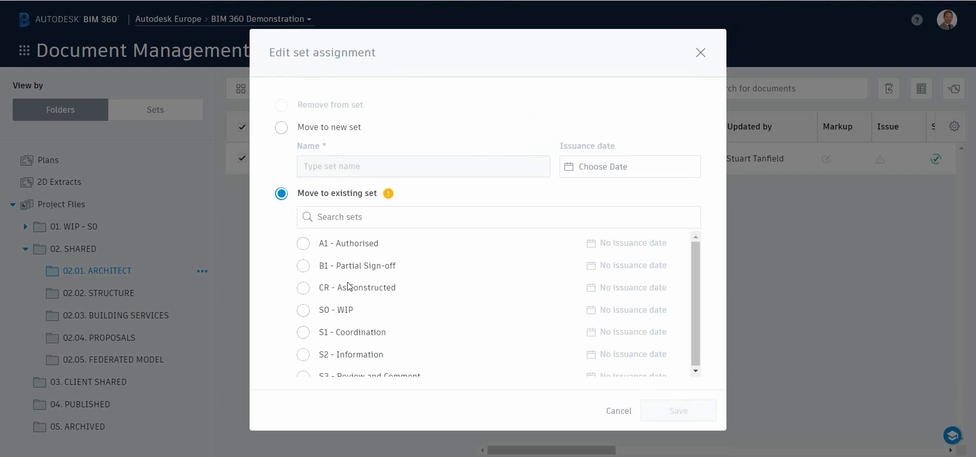
mouse_move(317, 332)
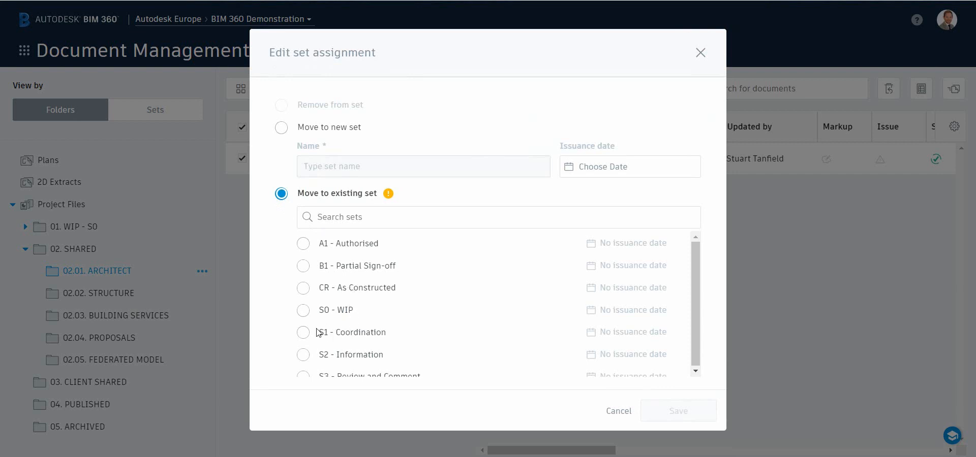
left_click(304, 332)
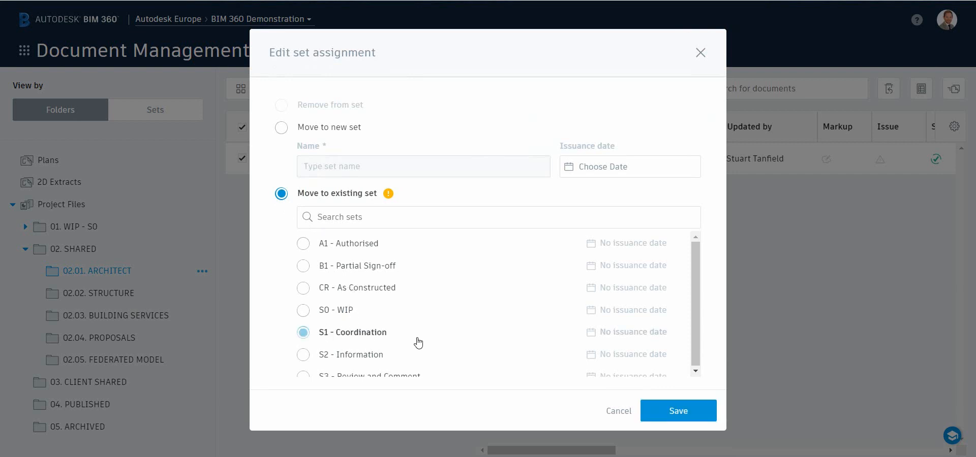
left_click(678, 410)
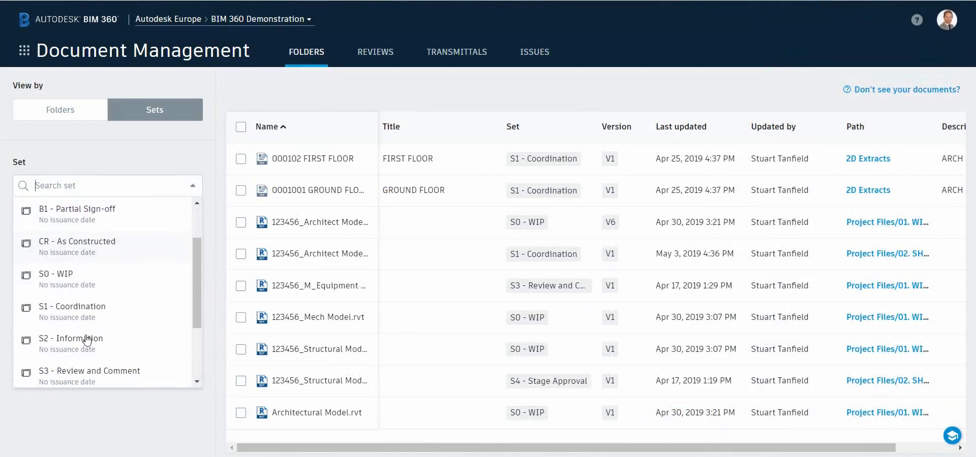
Filter the documents view to the S1 - Coordination set, listing its three documents
left_click(72, 306)
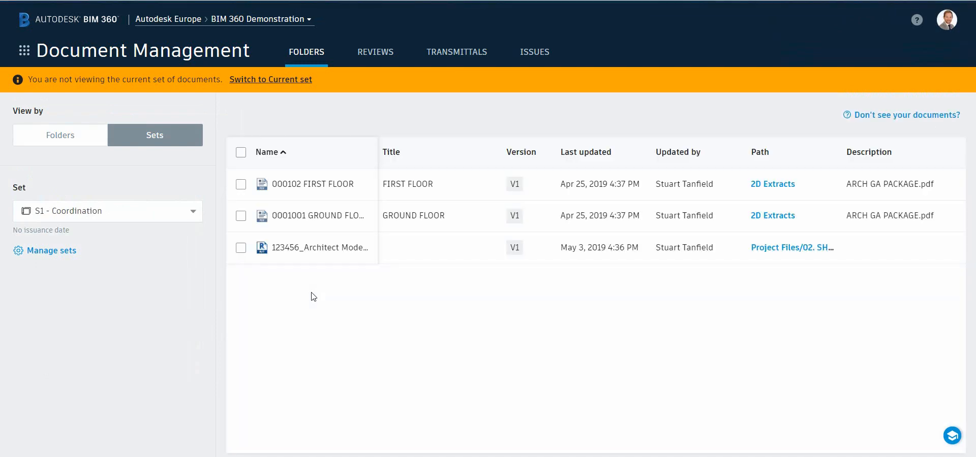
mouse_move(597, 215)
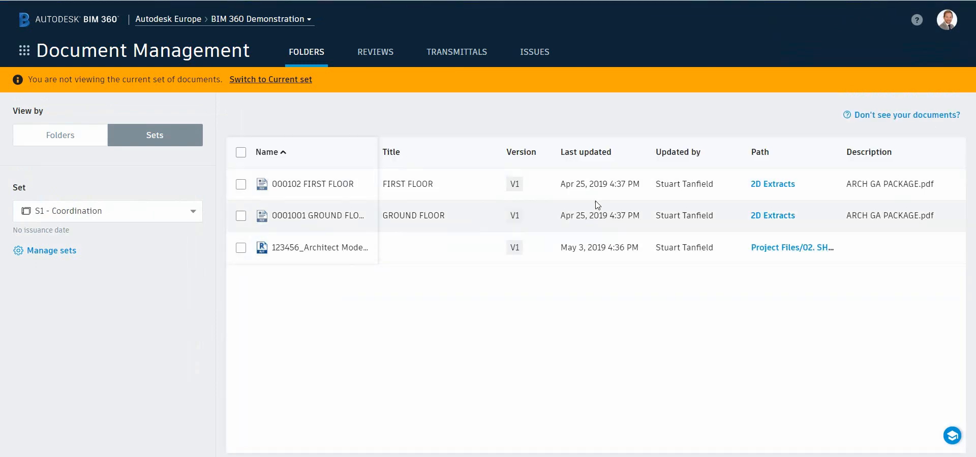
mouse_move(480, 250)
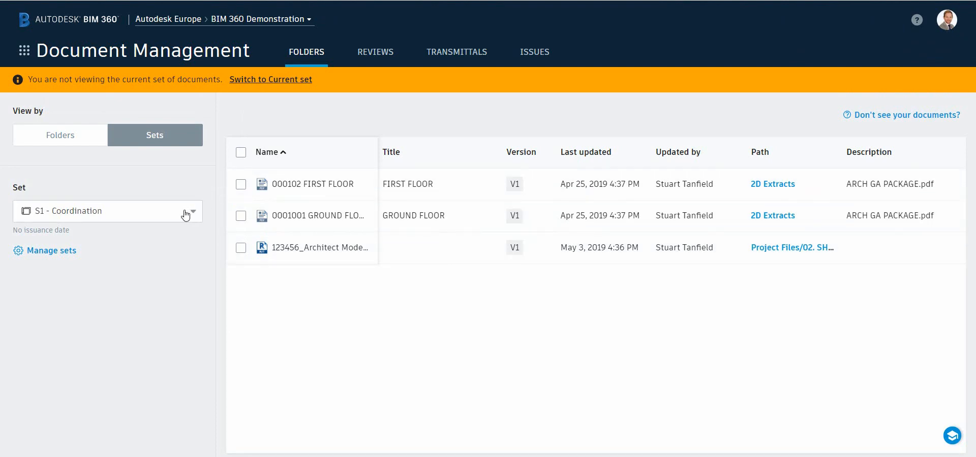
left_click(106, 211)
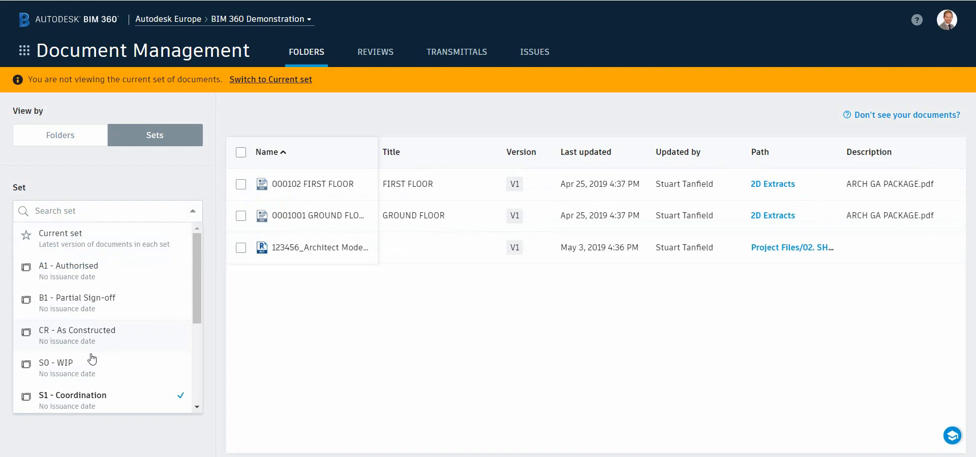
left_click(56, 363)
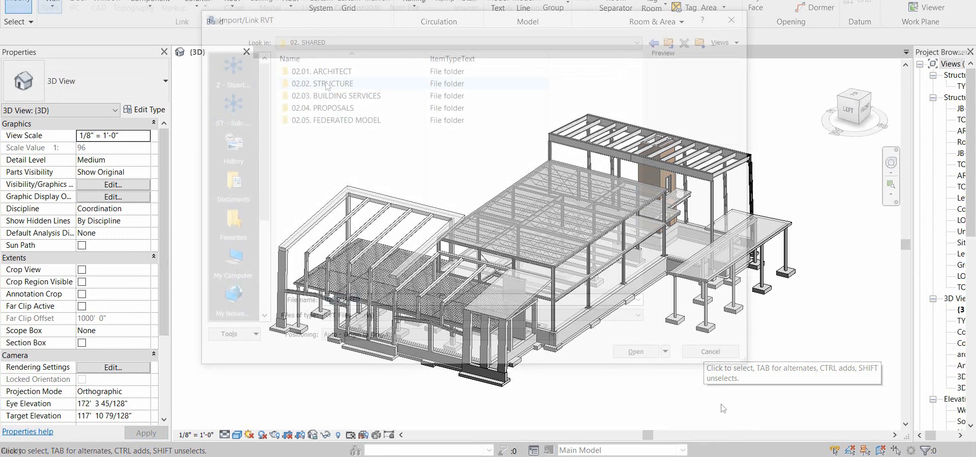
In Revit's Link Revit browser, link 123456_Architect Model.rvt from the 02.01. ARCHITECT folder
left_click(324, 84)
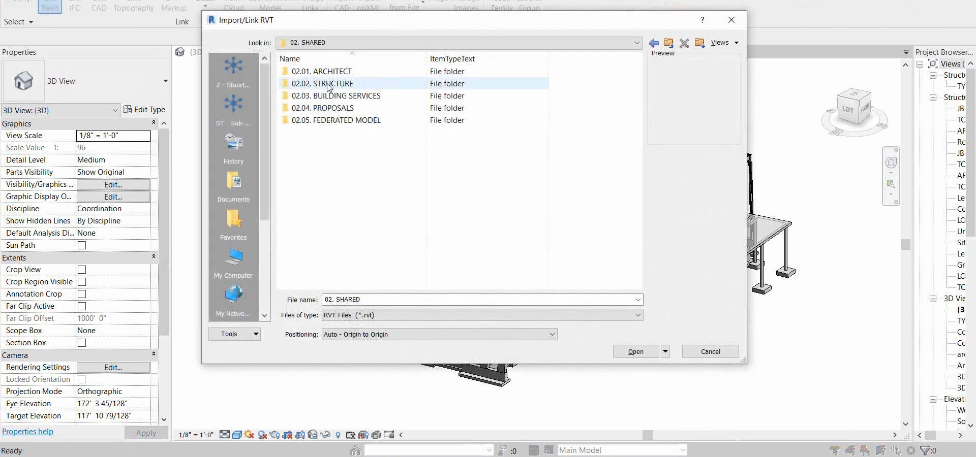
left_click(322, 71)
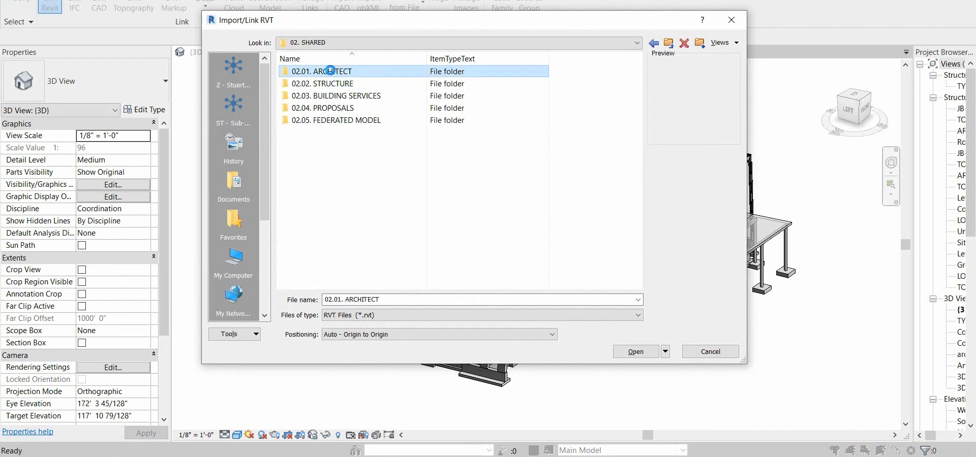
double_click(324, 71)
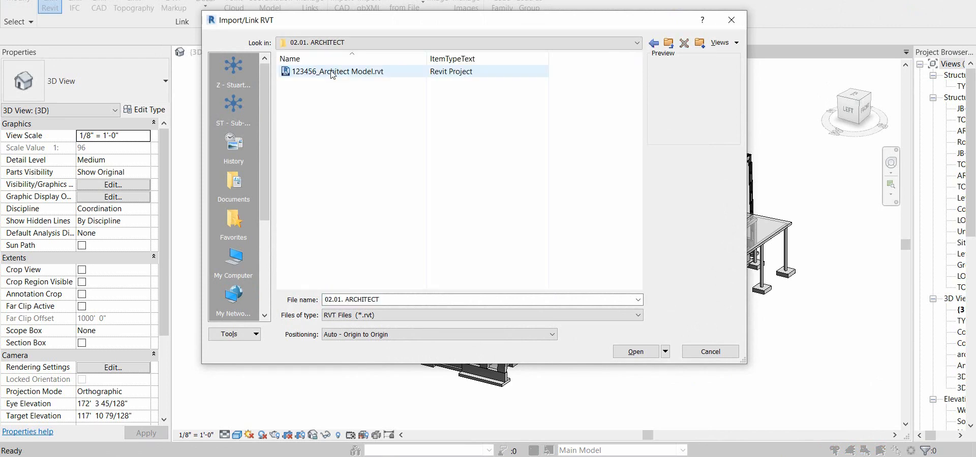
left_click(338, 71)
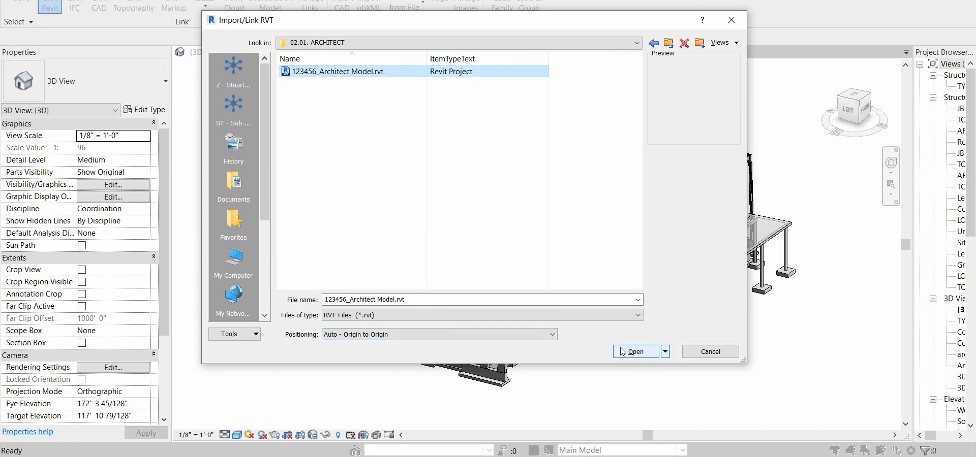
left_click(437, 335)
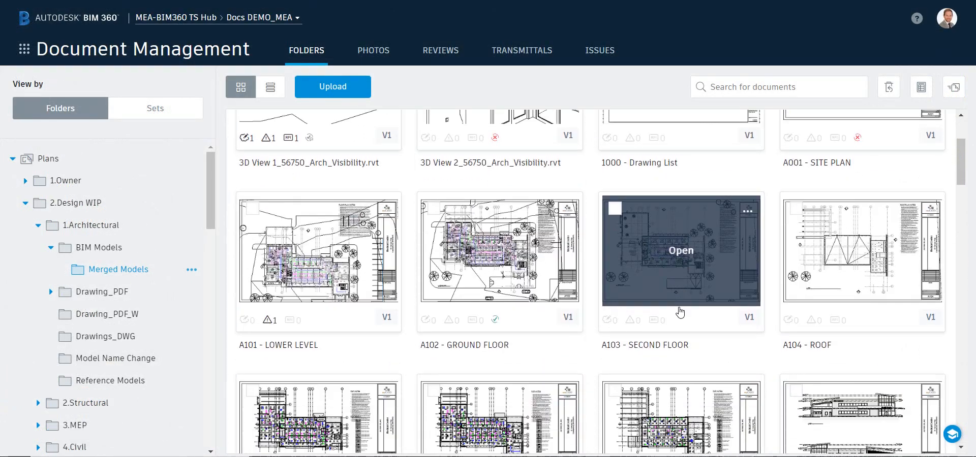
Open 3D View 1_56750_Arch_Visibility.rvt from the Merged Models thumbnails in the viewer
scroll("down", 3)
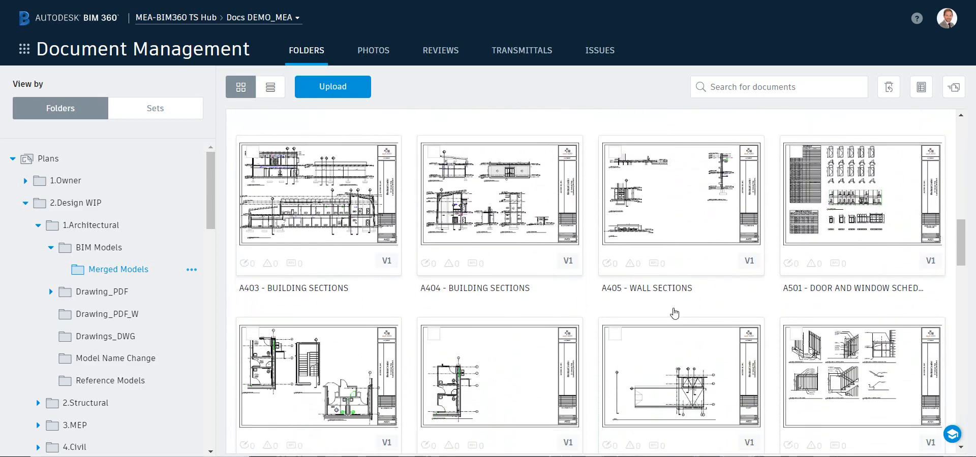
scroll("down", 3)
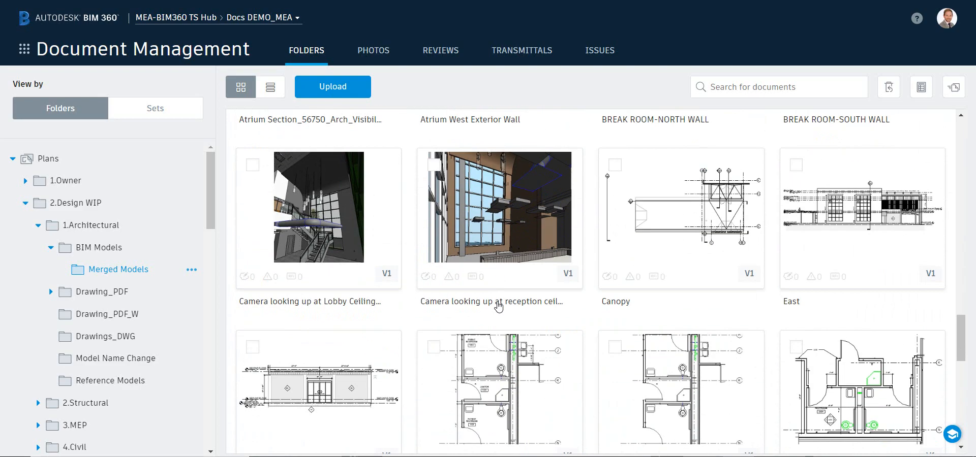
double_click(318, 207)
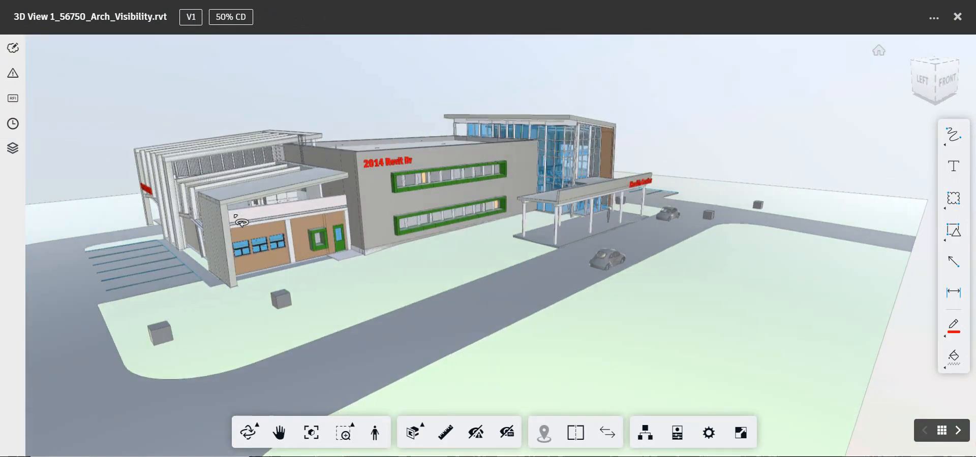
Show the viewer's Issues panel listing open Design issue #46, Change material
left_click(13, 73)
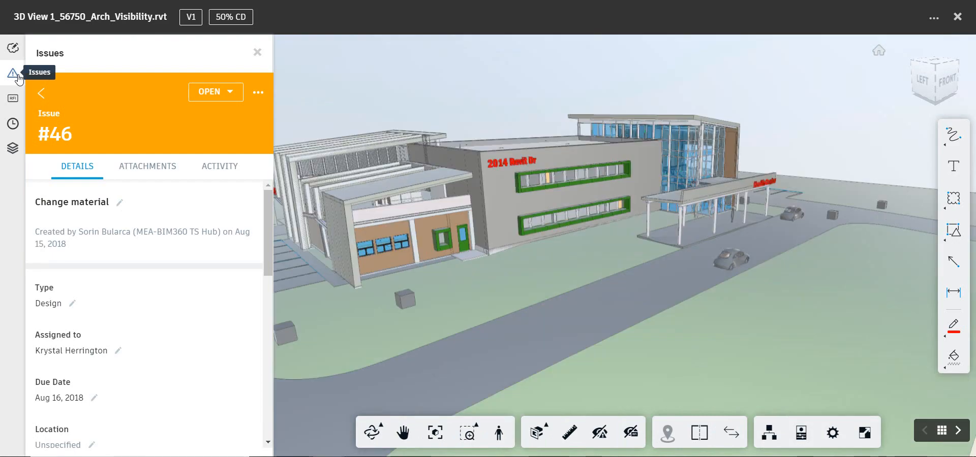